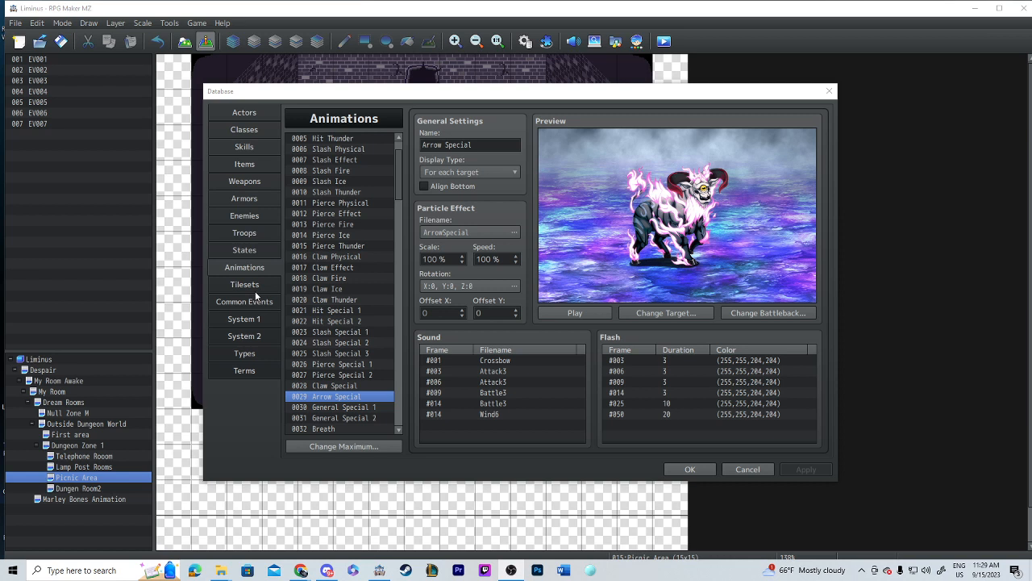
pyautogui.moveTo(300, 299)
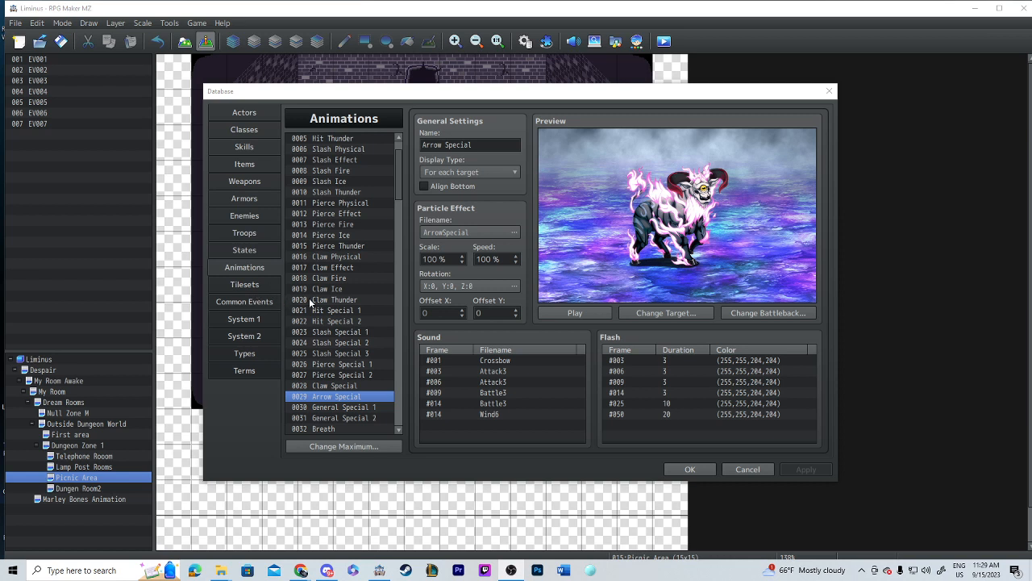
# Step: Scroll the Animations database to reach Arrow Special's Particle Effect filename field
pyautogui.scroll(-3)
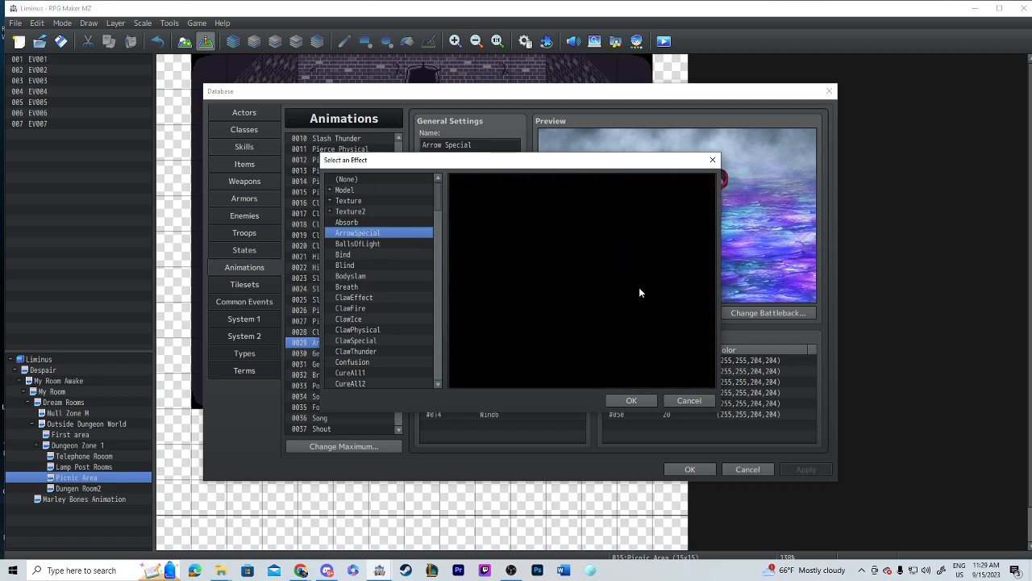
# Step: Preview ArrowSpecial, the poop effect in the Texture2 group, then logicattack2
pyautogui.click(351, 232)
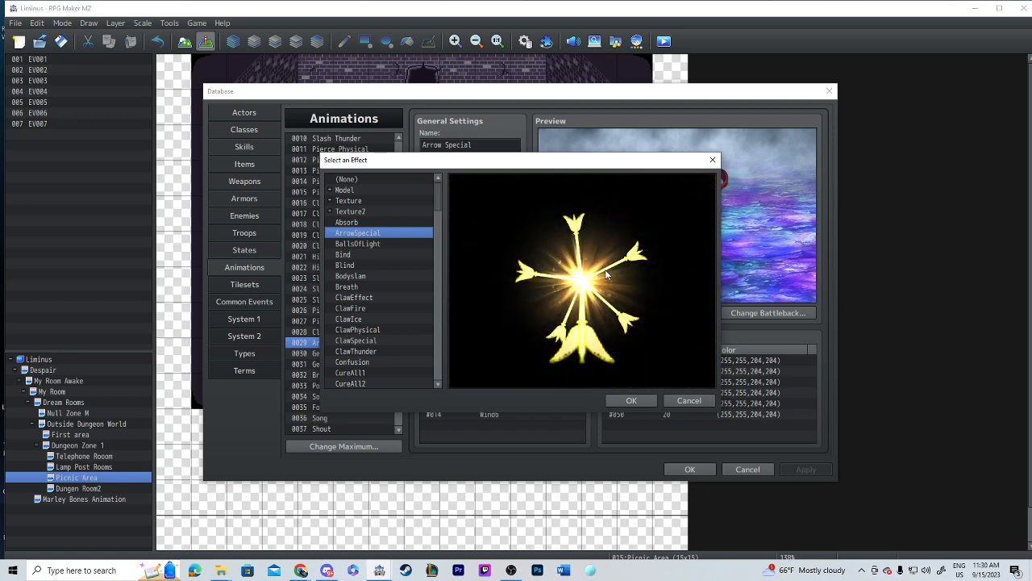
pyautogui.click(350, 212)
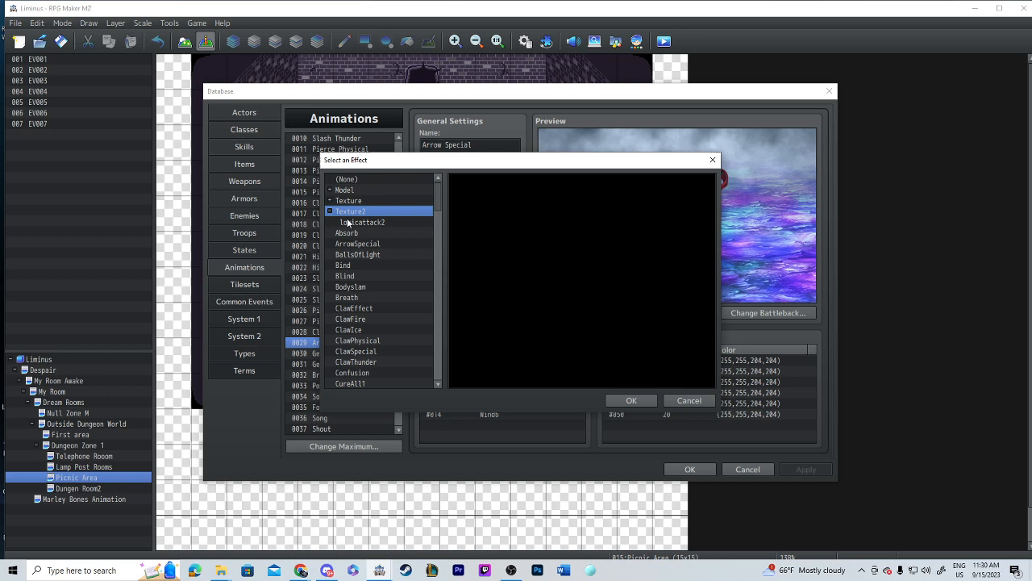
pyautogui.click(347, 212)
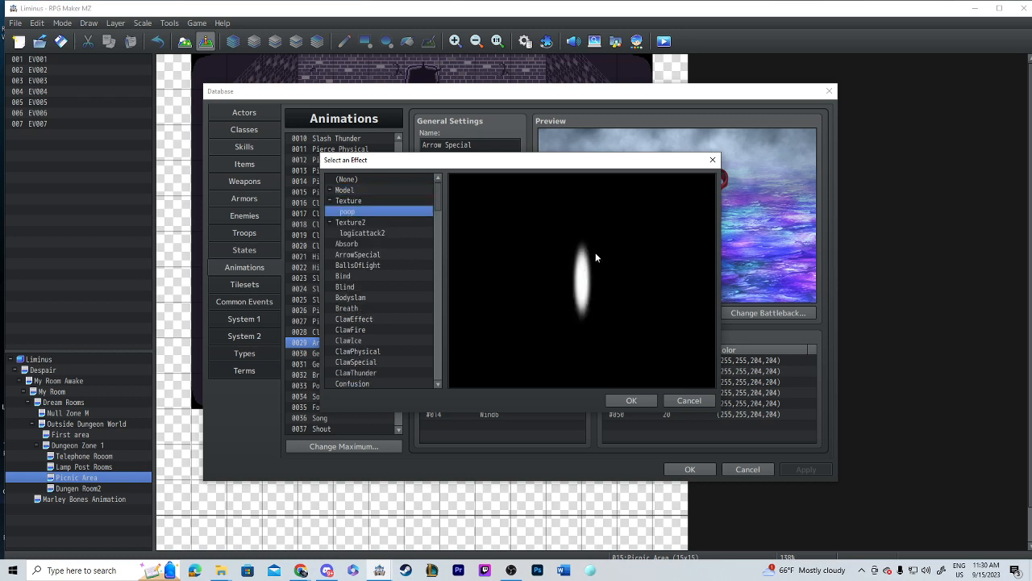
pyautogui.moveTo(577, 288)
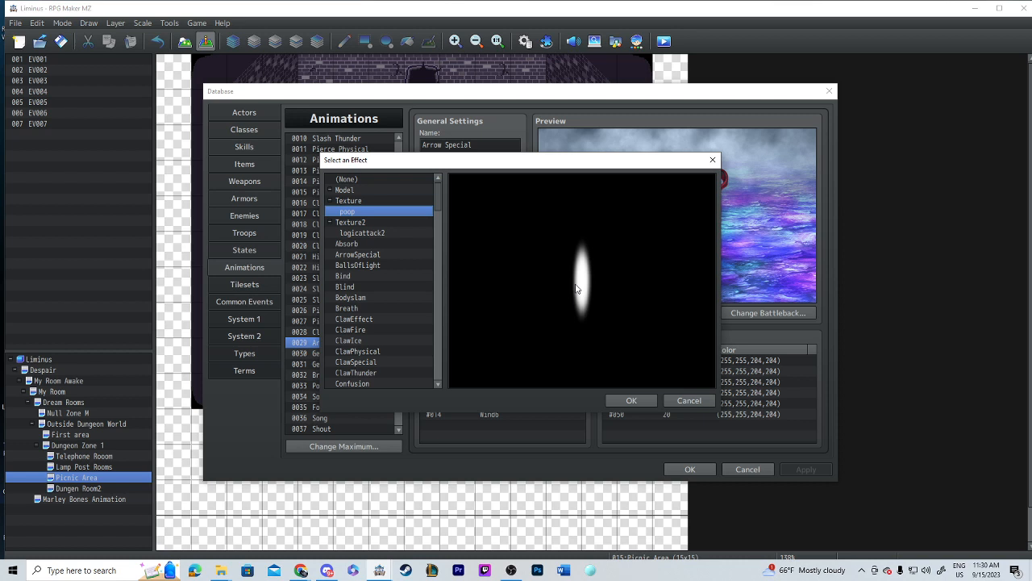
pyautogui.moveTo(601, 265)
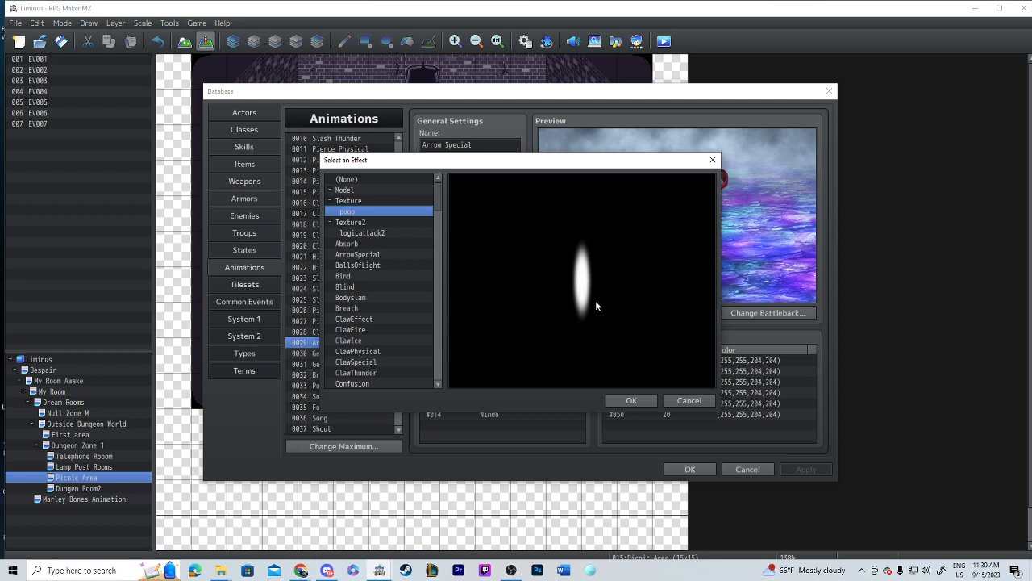
pyautogui.moveTo(597, 299)
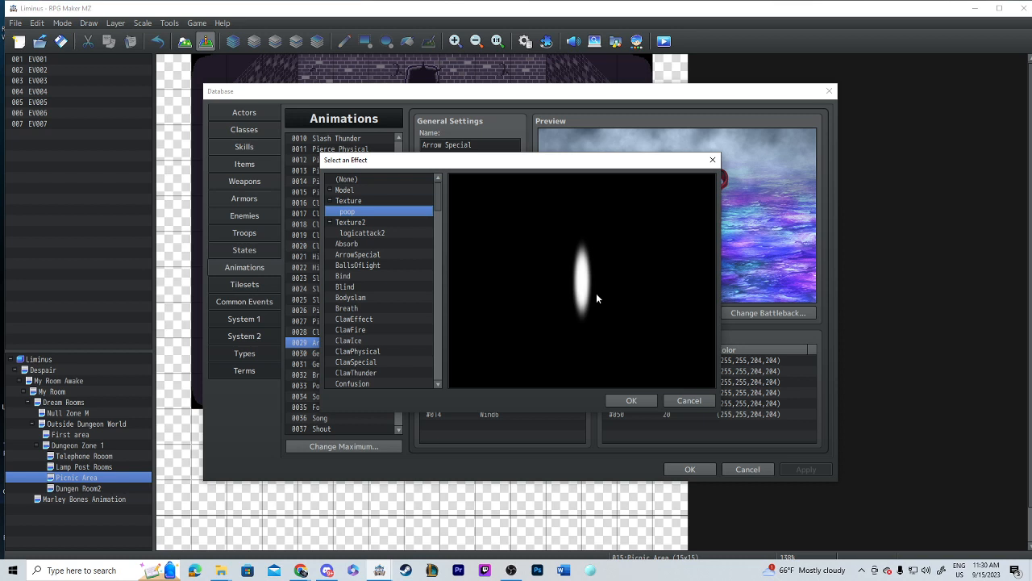
pyautogui.moveTo(574, 297)
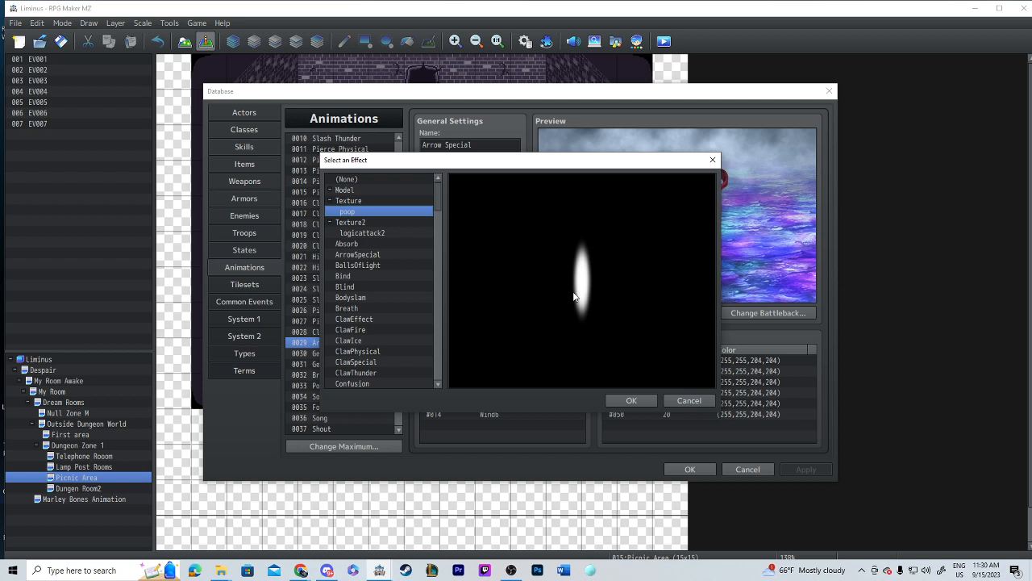
pyautogui.moveTo(542, 303)
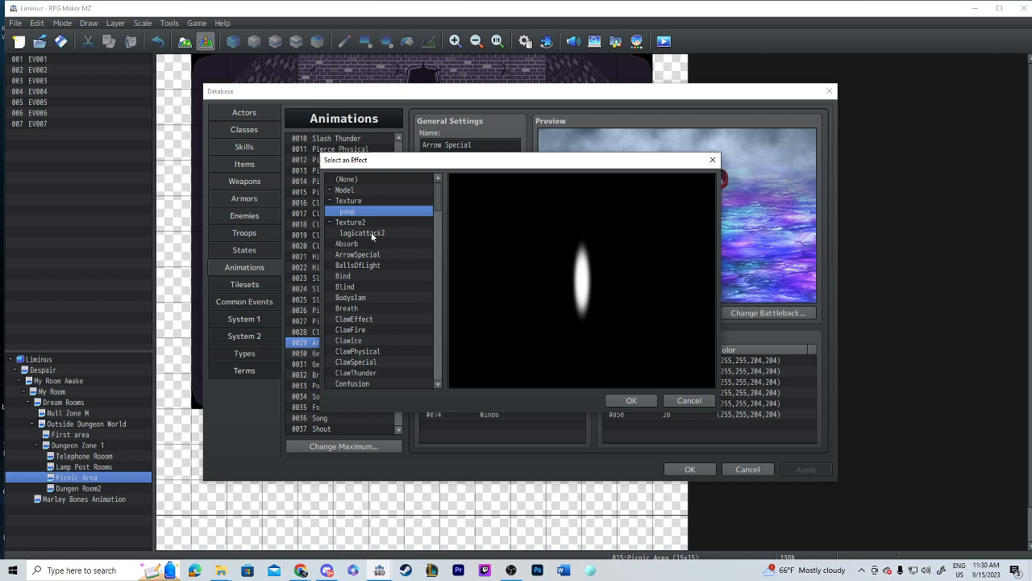
pyautogui.click(361, 232)
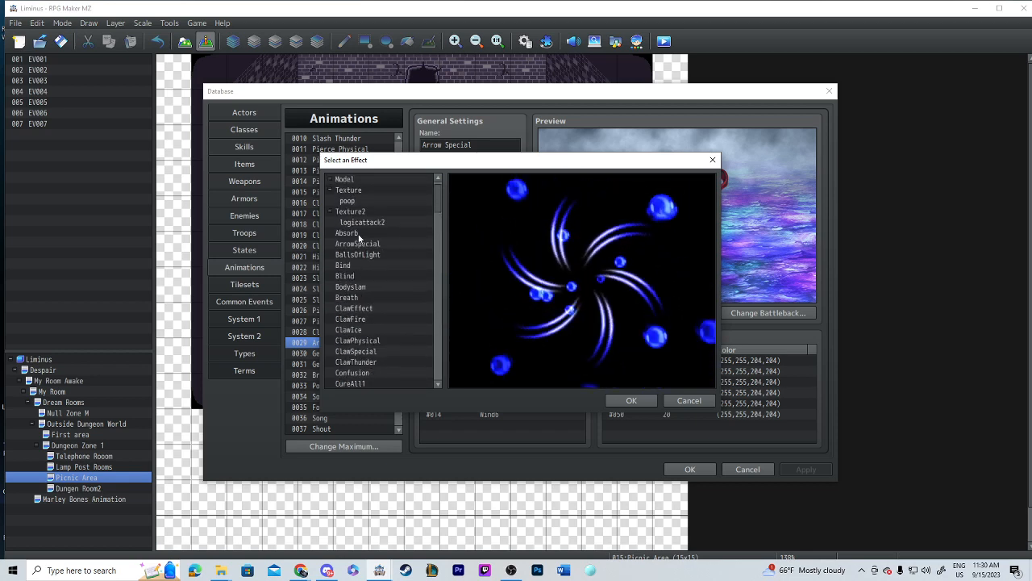
# Step: Show the Liminus project directory in File Explorer via Game > Open Folder
pyautogui.click(347, 233)
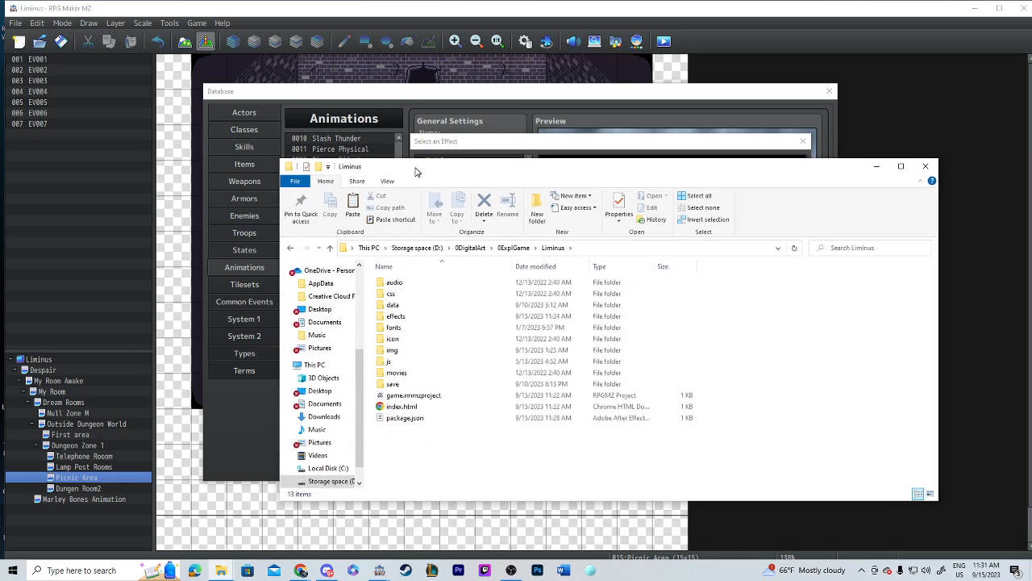
# Step: Browse into Liminus > effects and look through the Texture folder's images
pyautogui.click(390, 350)
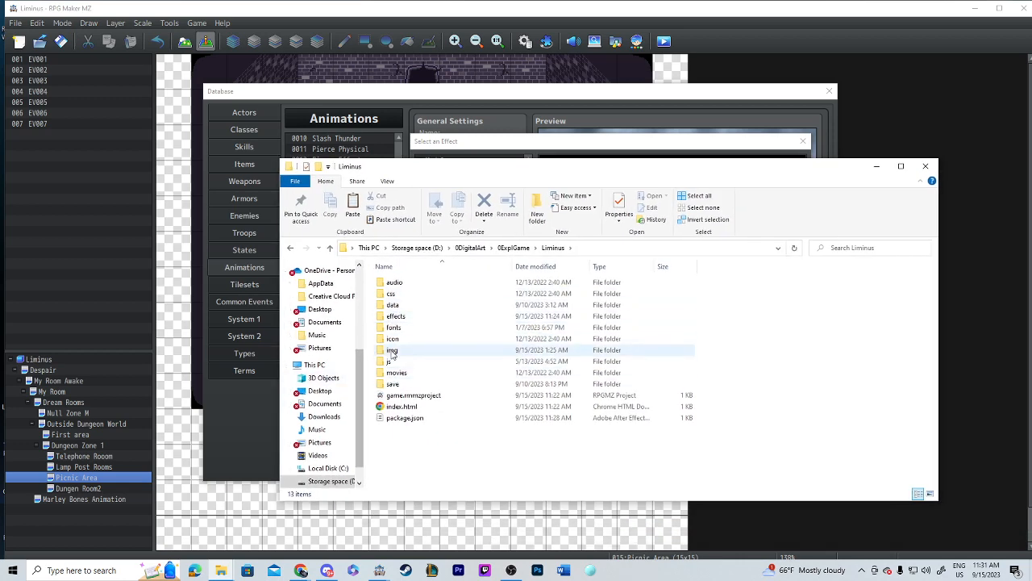
pyautogui.doubleClick(390, 349)
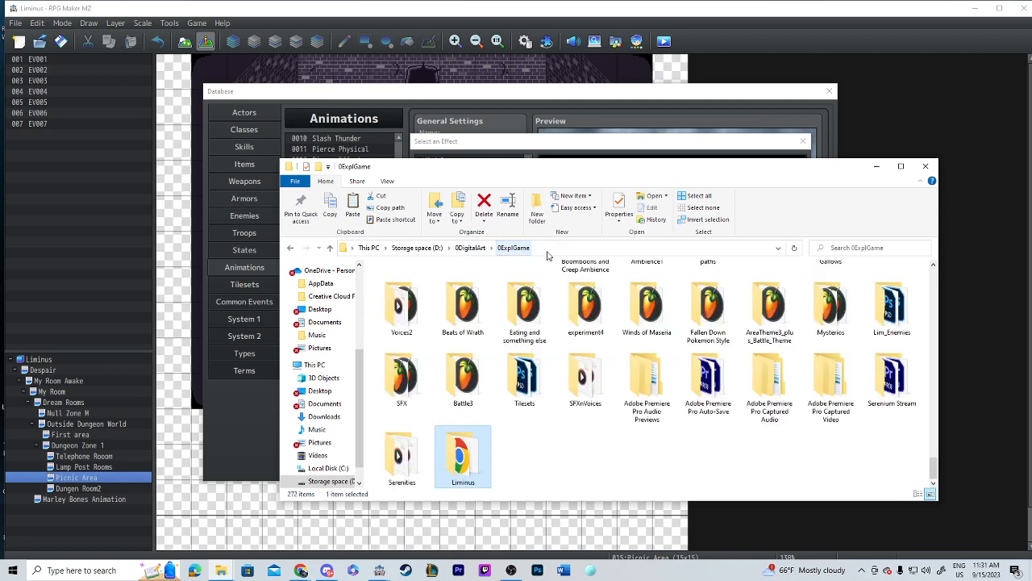
pyautogui.doubleClick(461, 455)
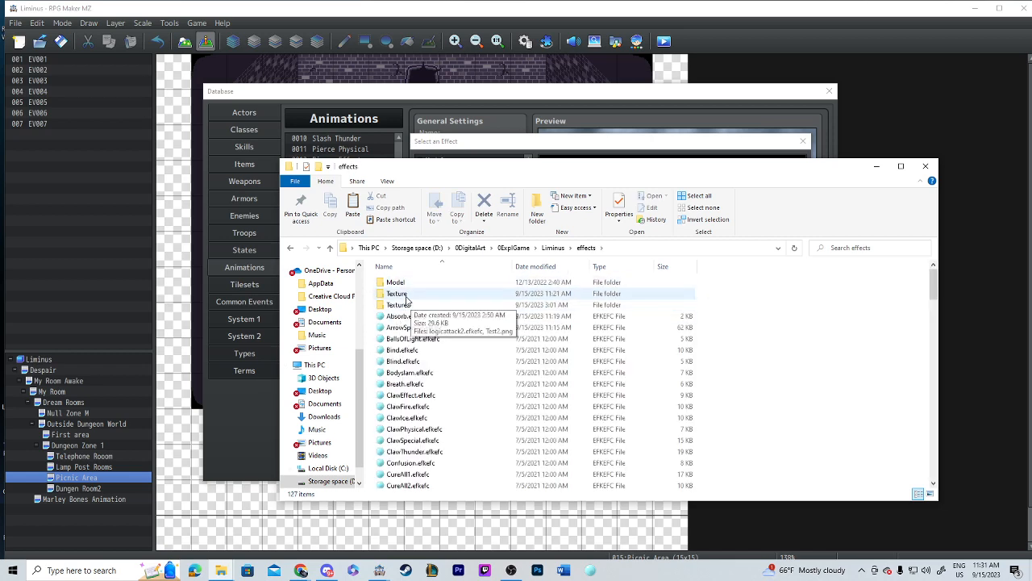
pyautogui.doubleClick(393, 294)
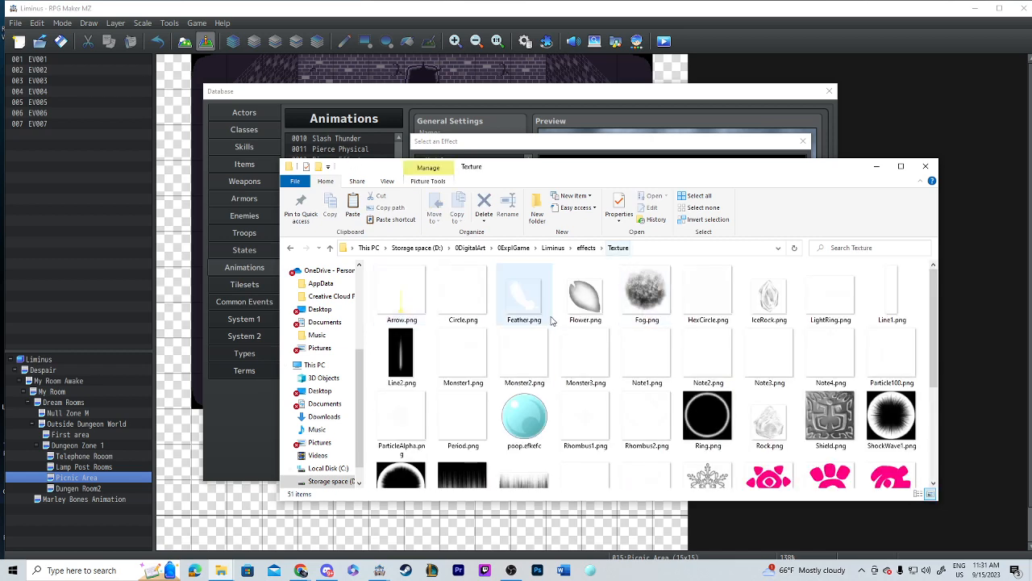
pyautogui.scroll(-3)
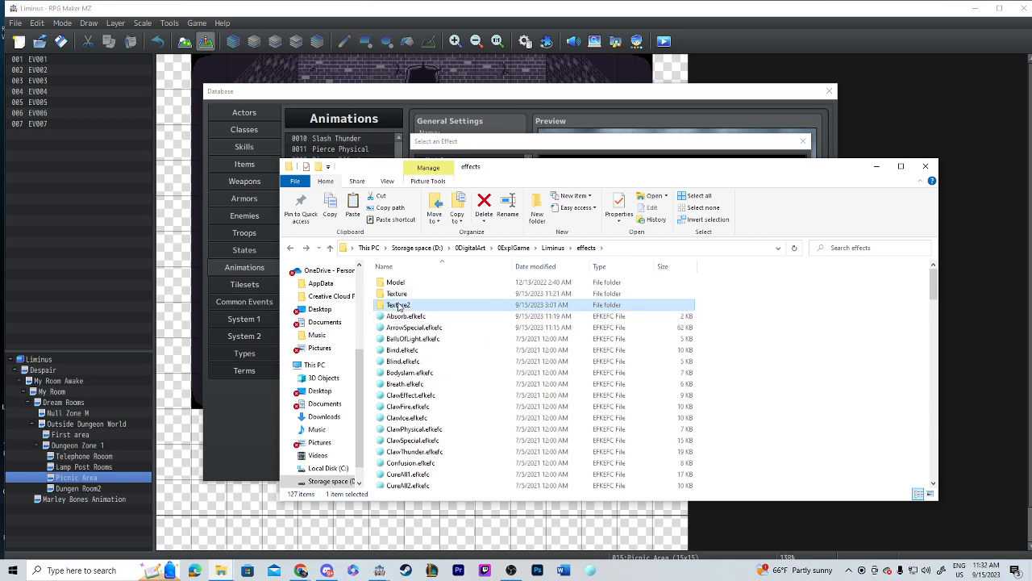
pyautogui.moveTo(474, 330)
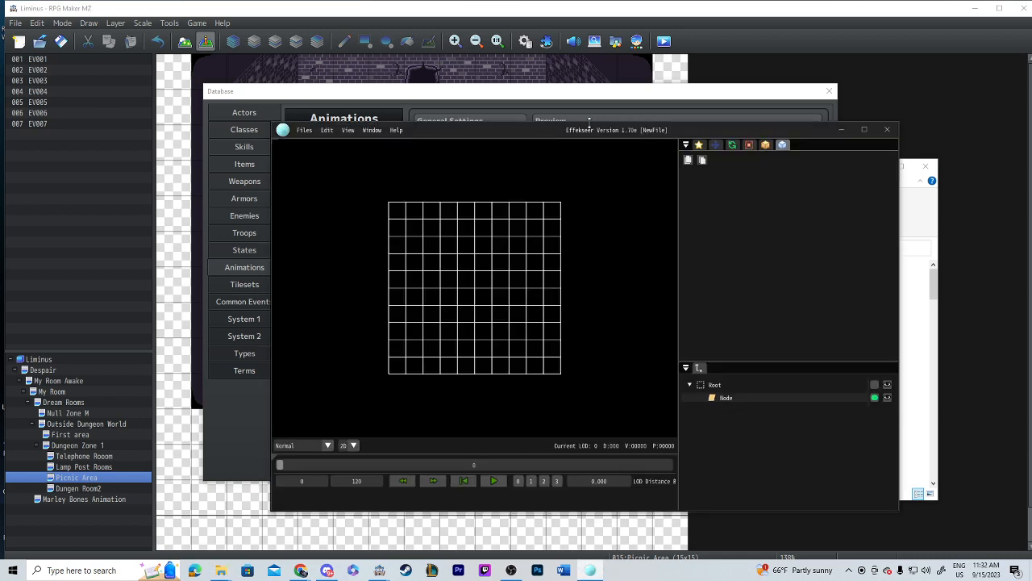
# Step: From Effekseer's Files > Open, browse to the Liminus effects folder to load Absorb.efkefc
pyautogui.moveTo(616, 129); pyautogui.dragTo(581, 129)
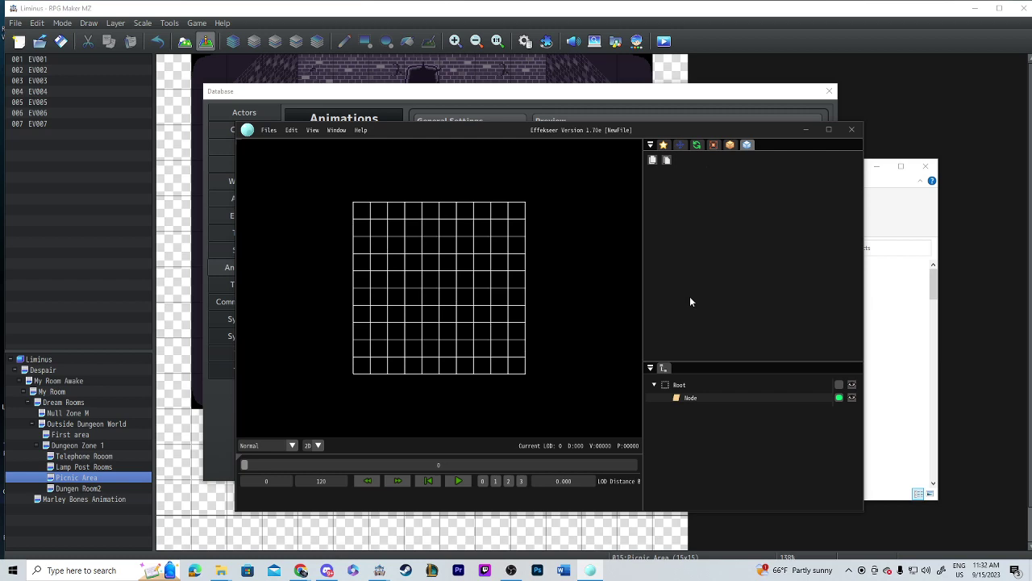
pyautogui.click(269, 129)
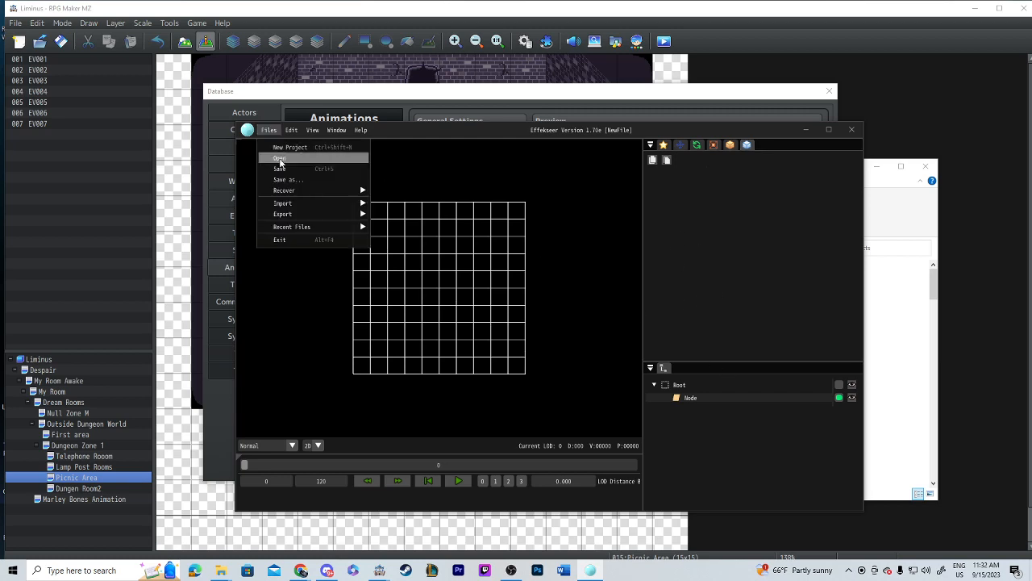
pyautogui.click(279, 158)
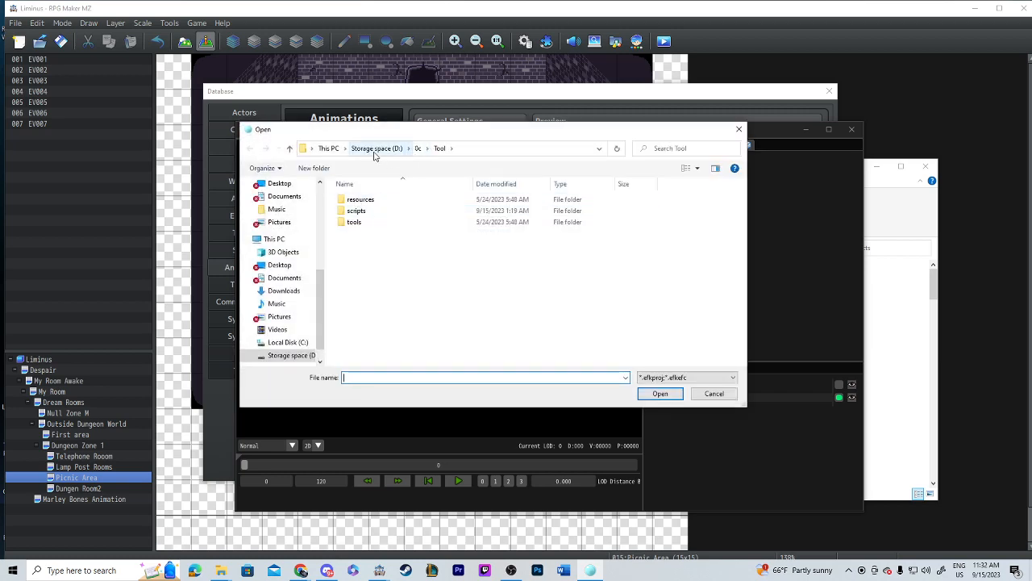
pyautogui.click(374, 148)
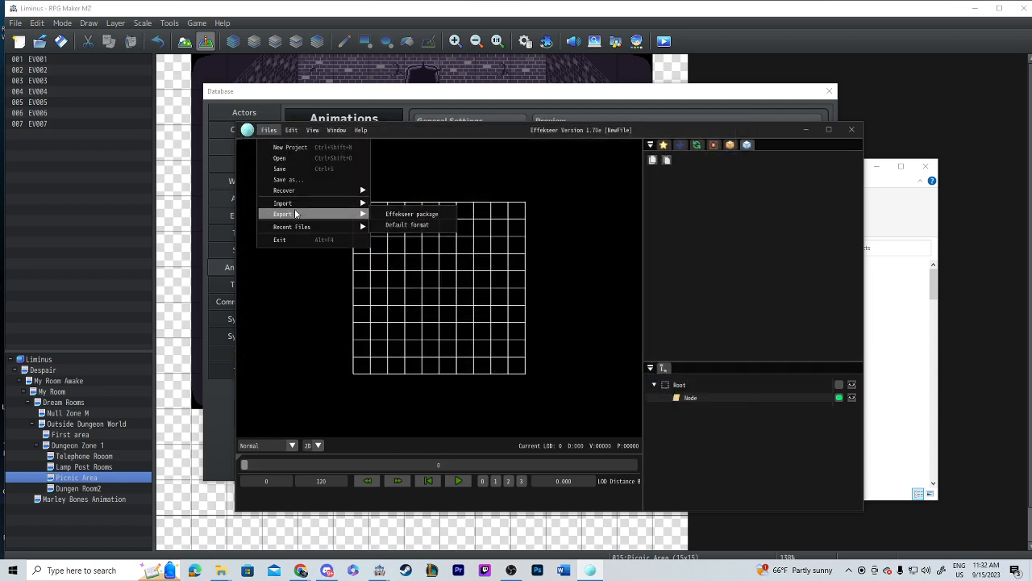
pyautogui.click(411, 213)
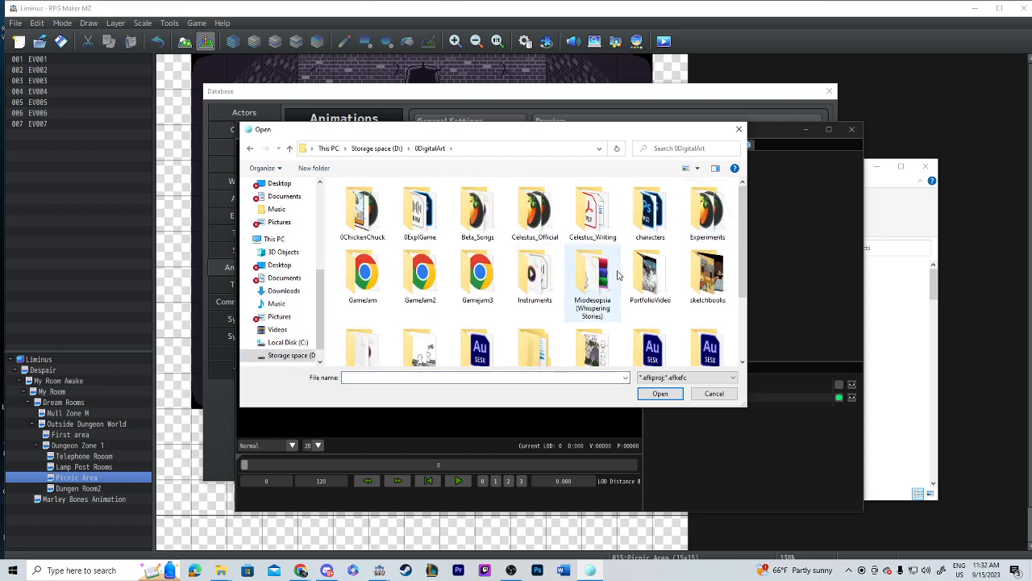
pyautogui.doubleClick(419, 210)
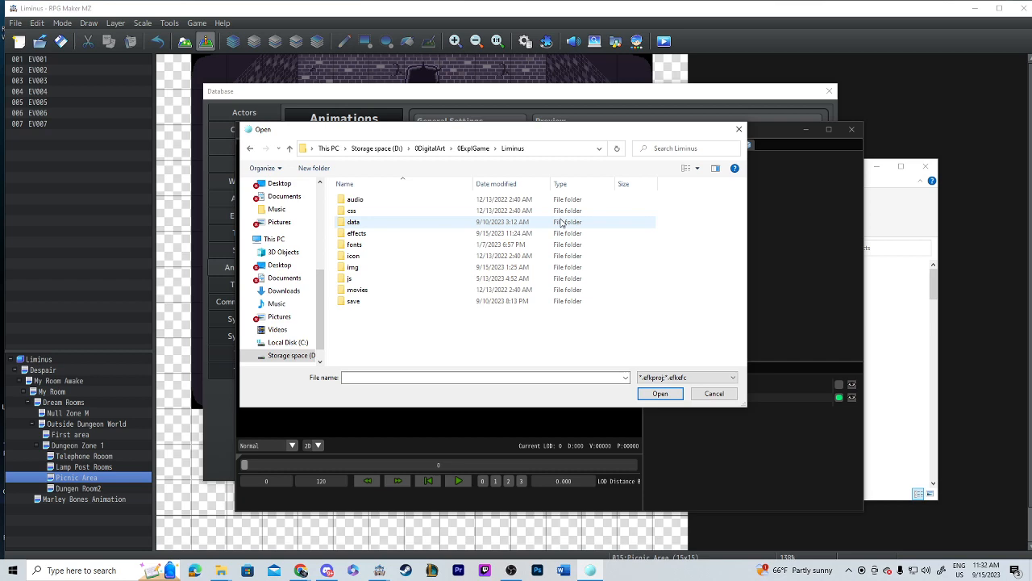
pyautogui.doubleClick(353, 222)
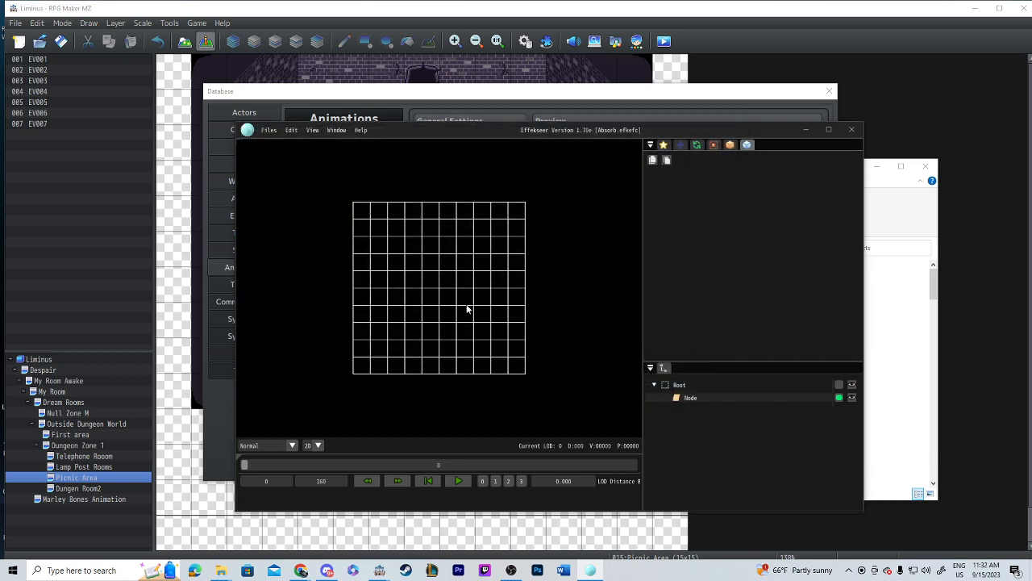
# Step: Load the red-dot Test3.png from the Texture folder as the Absorb node's texture
pyautogui.click(458, 481)
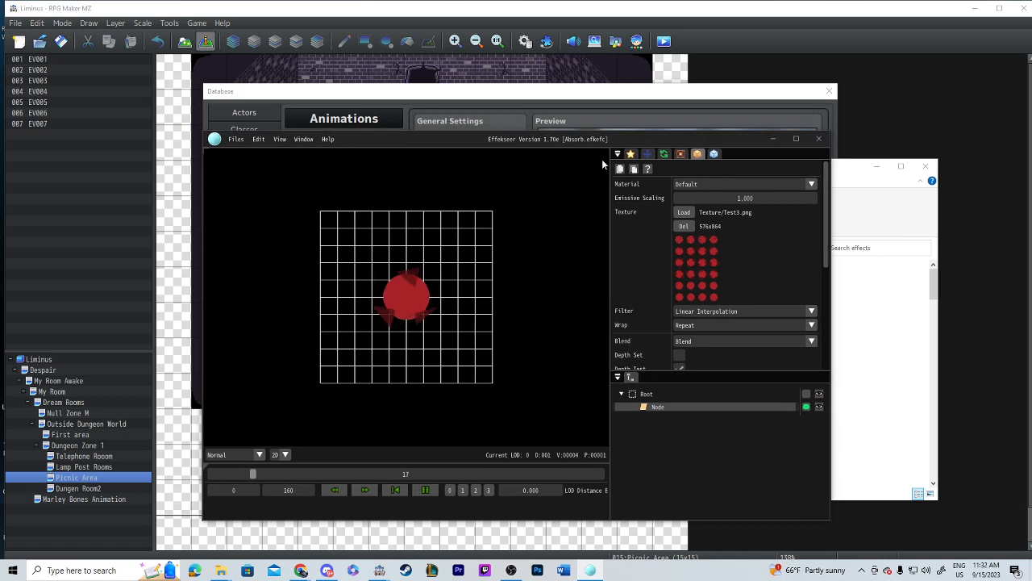
pyautogui.click(684, 213)
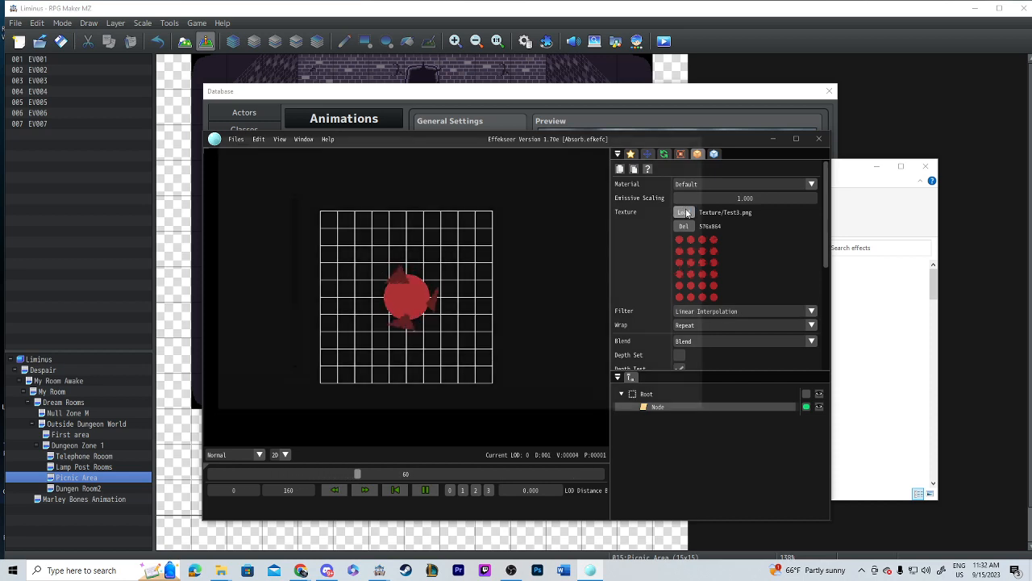
pyautogui.click(684, 213)
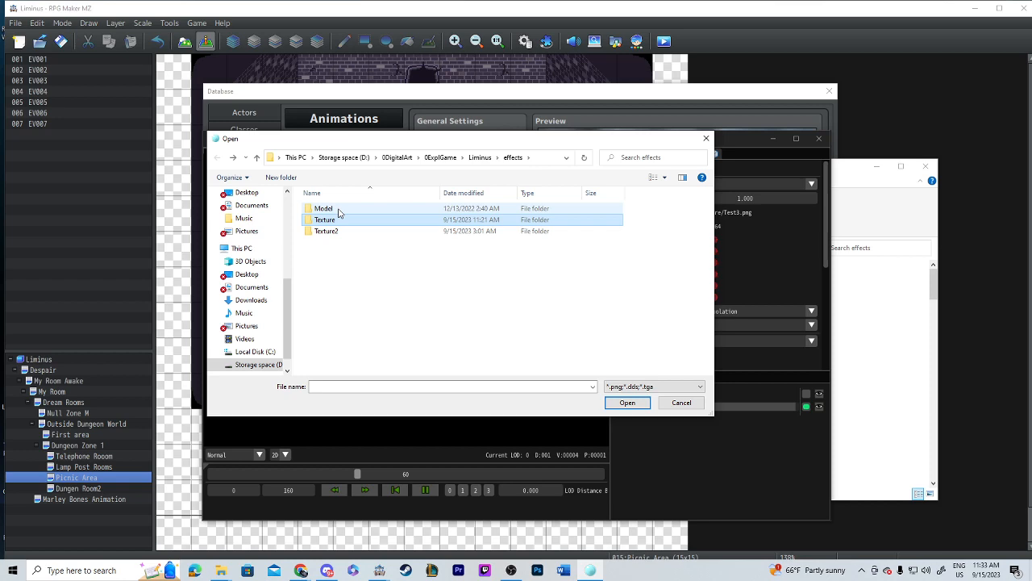
pyautogui.moveTo(336, 233)
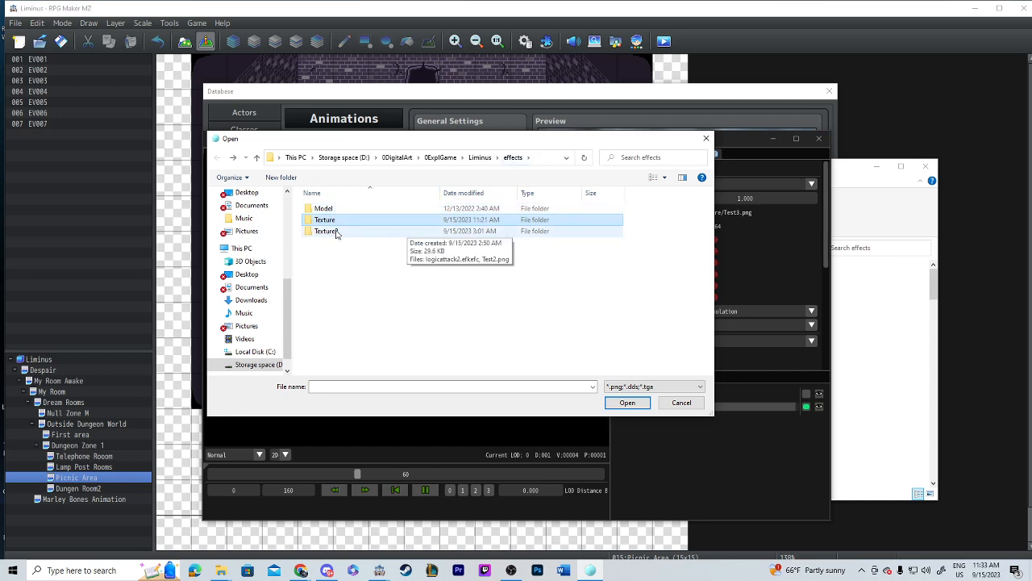
pyautogui.doubleClick(326, 219)
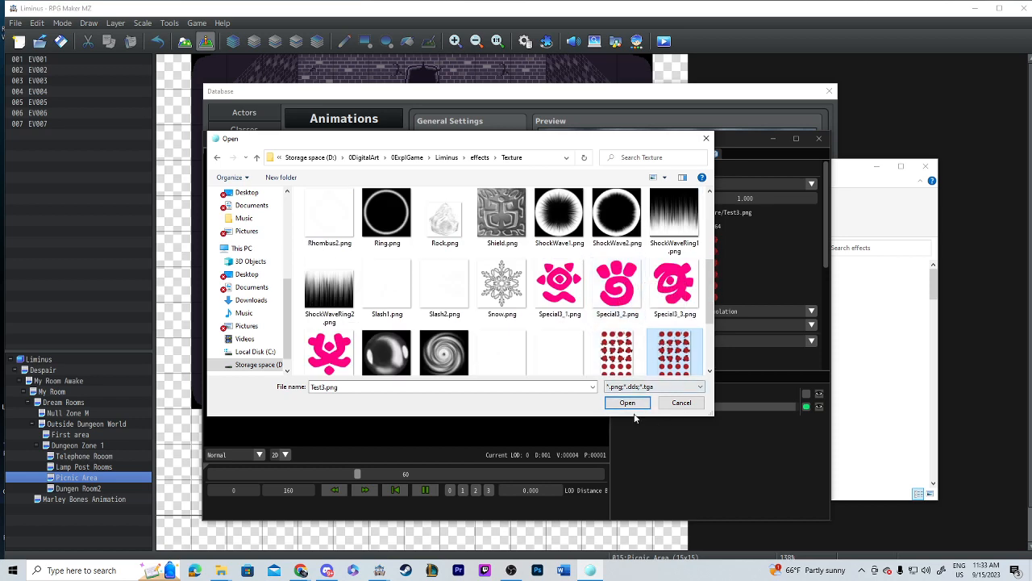
pyautogui.click(626, 403)
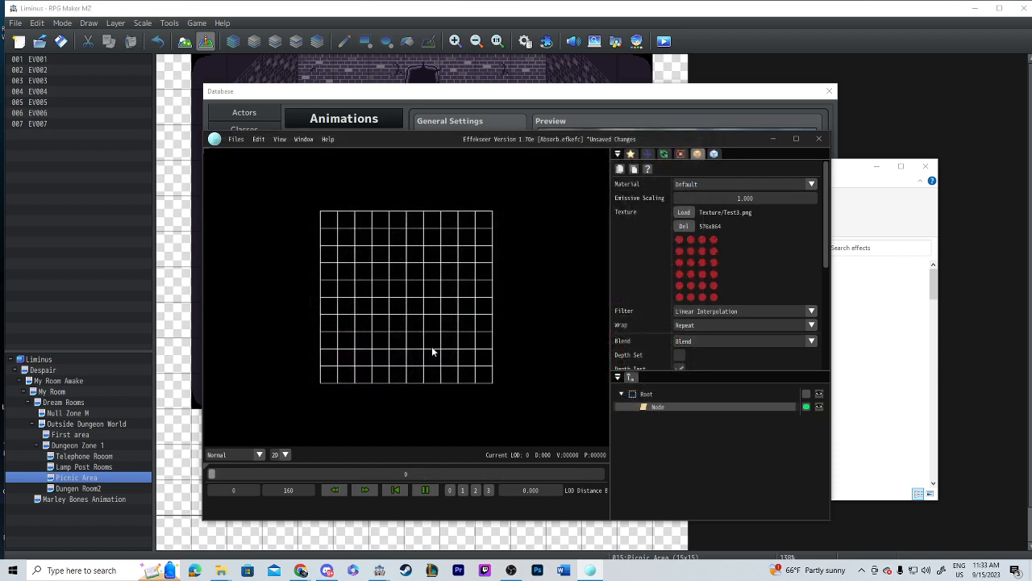
# Step: Export the effect over poop.efkefc in the effects Texture folder
pyautogui.click(236, 139)
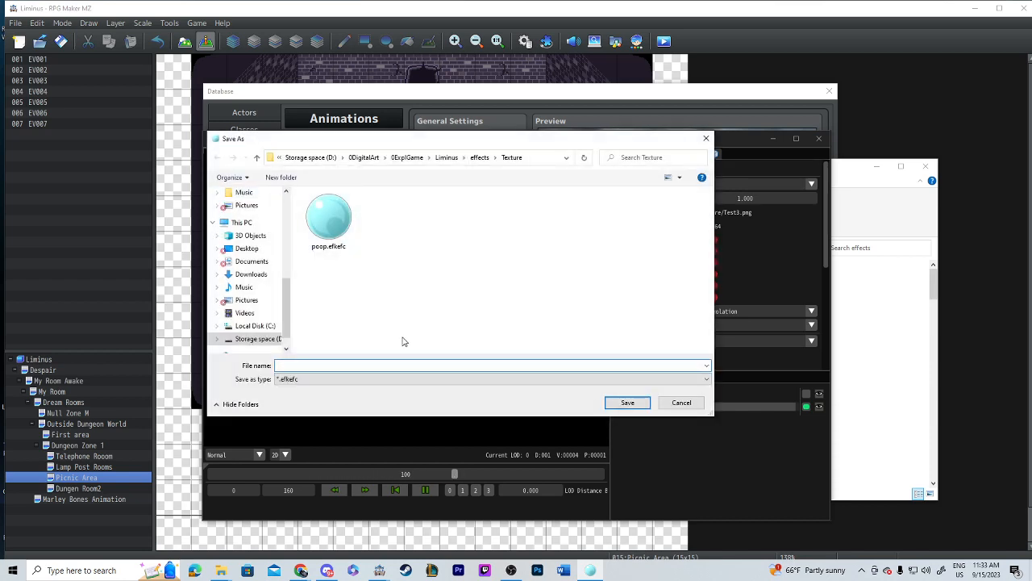
pyautogui.click(627, 403)
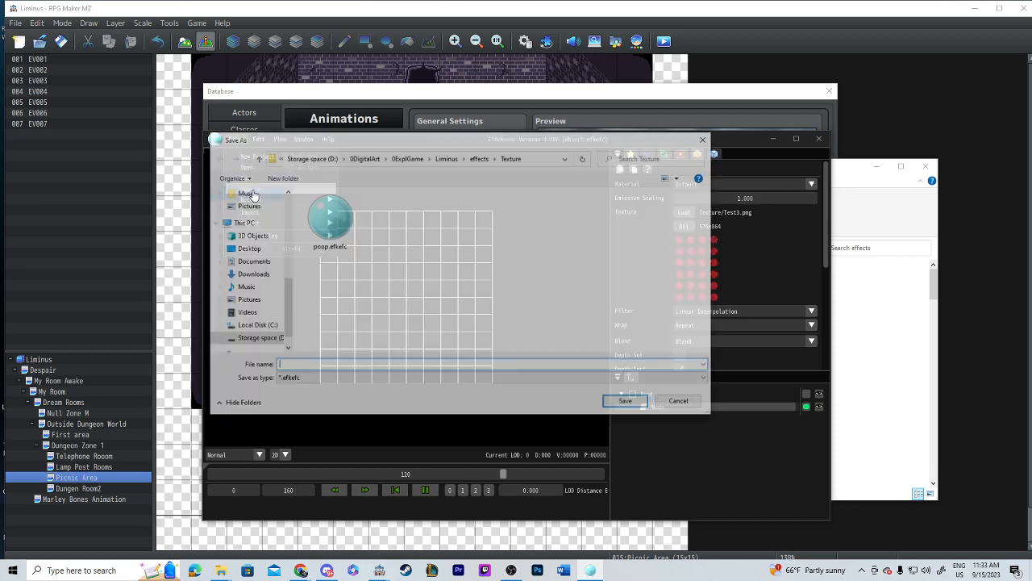
pyautogui.click(490, 377)
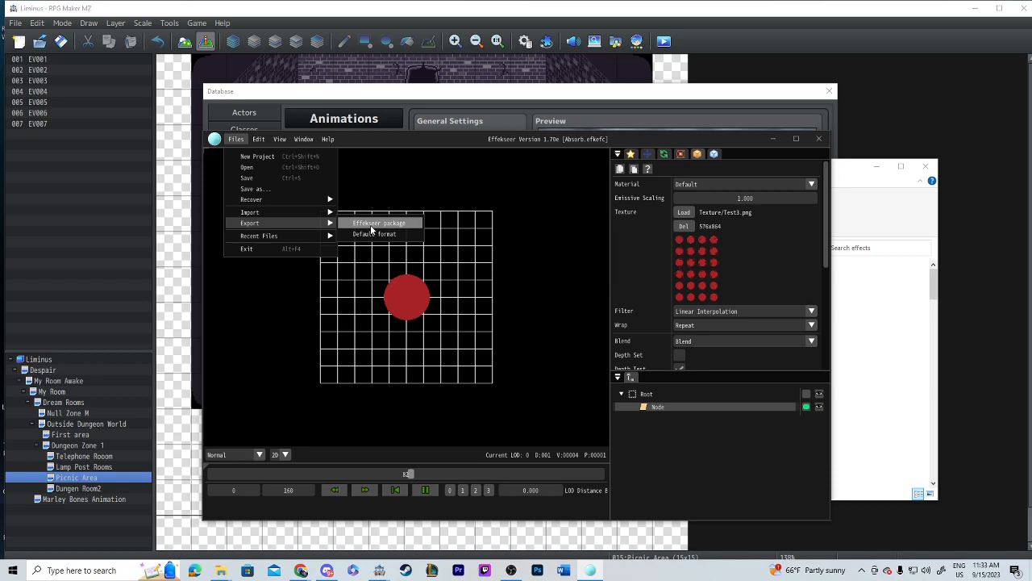
pyautogui.click(379, 222)
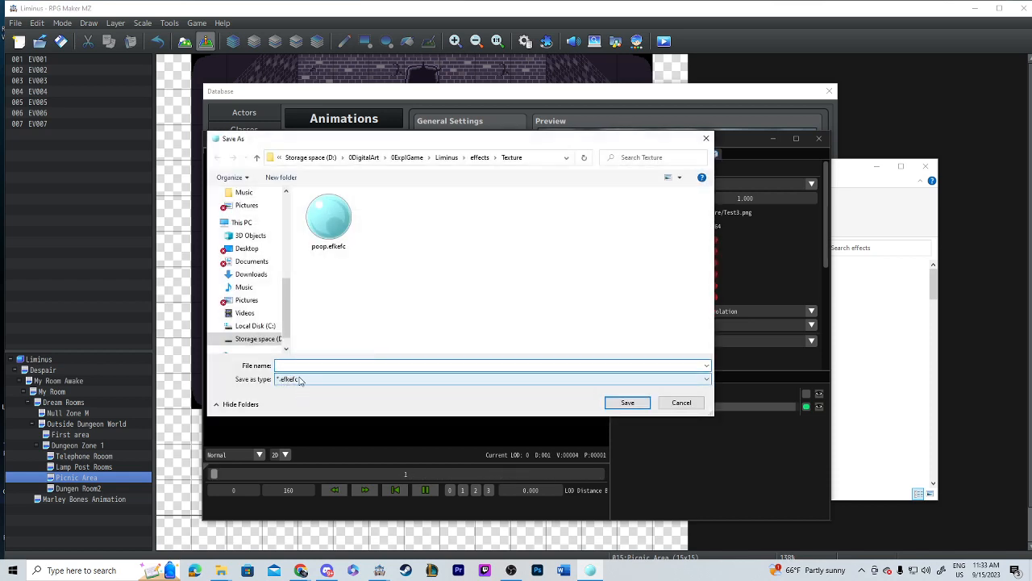
pyautogui.click(492, 365)
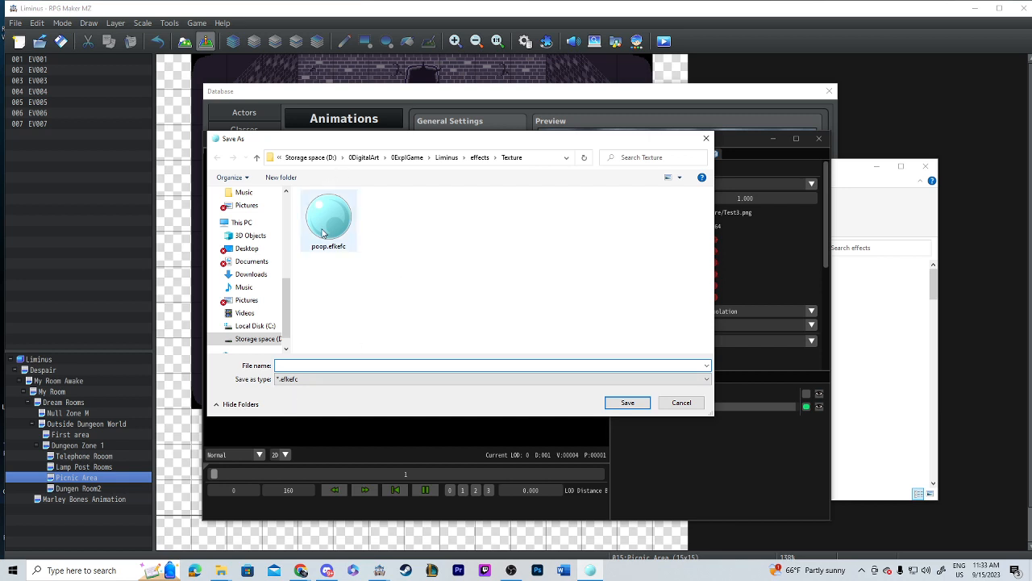
pyautogui.moveTo(325, 229)
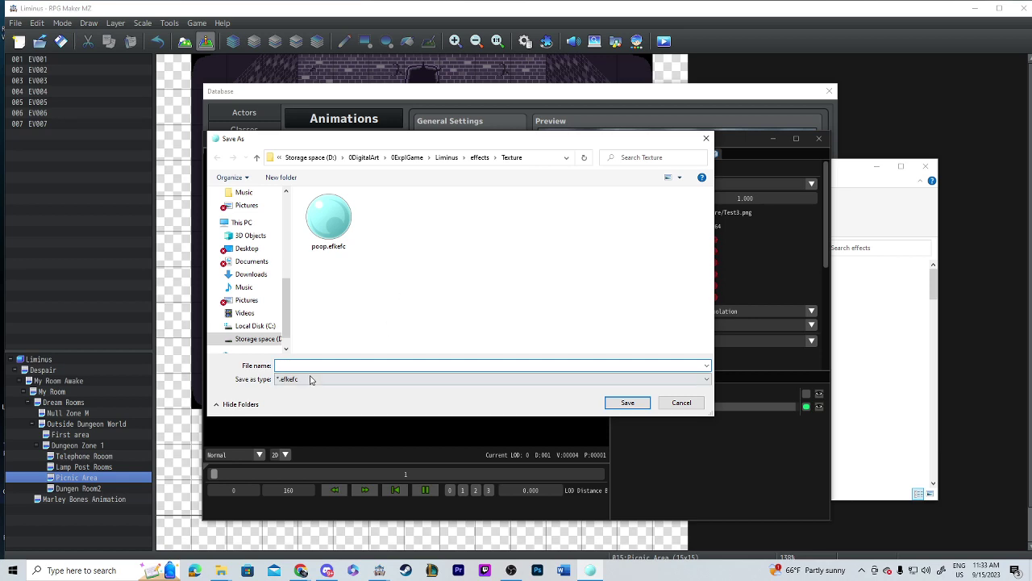
pyautogui.moveTo(681, 403)
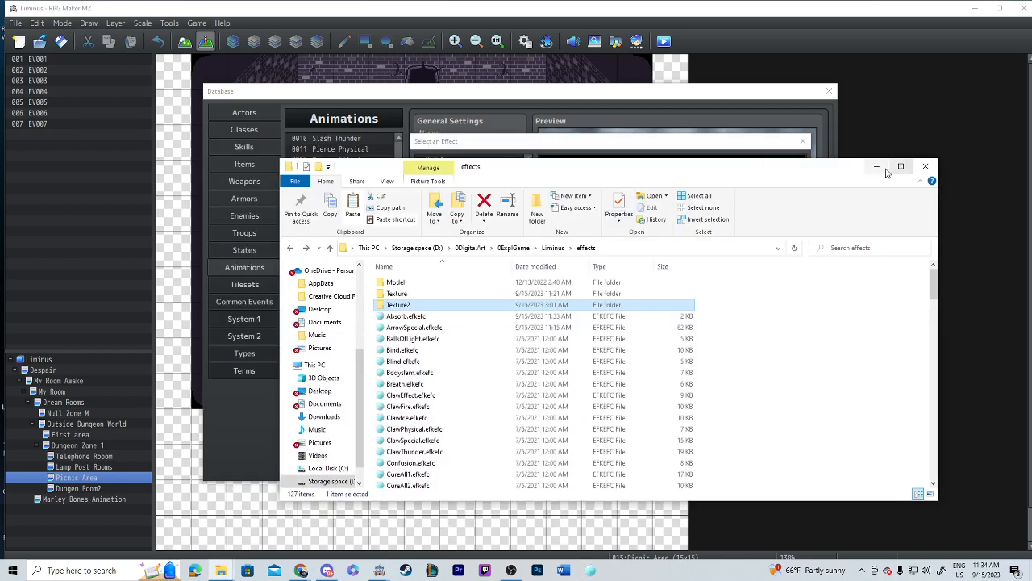
# Step: Choose Absorb as Arrow Special's particle effect and play the preview on the battler
pyautogui.click(926, 166)
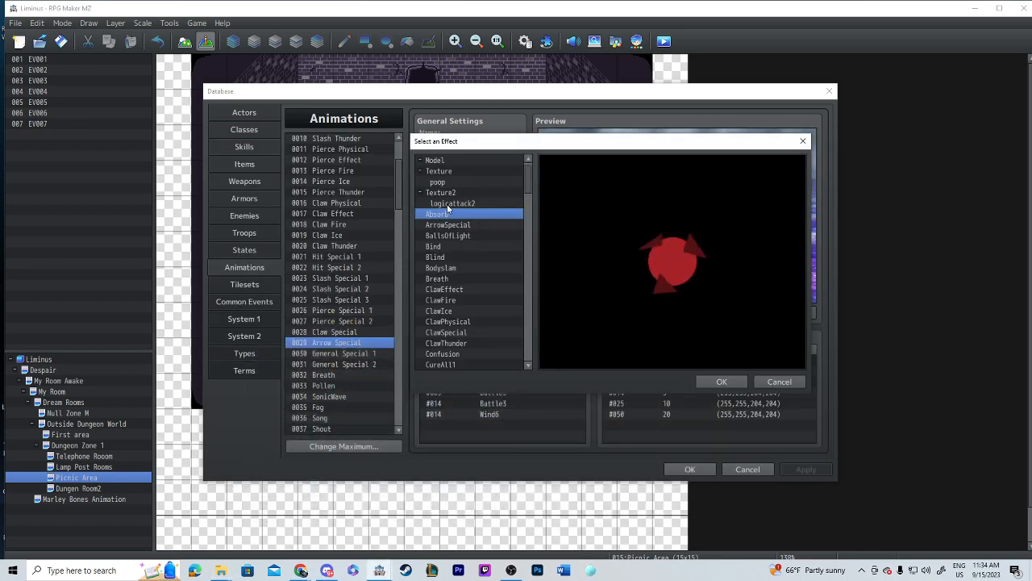
pyautogui.click(452, 203)
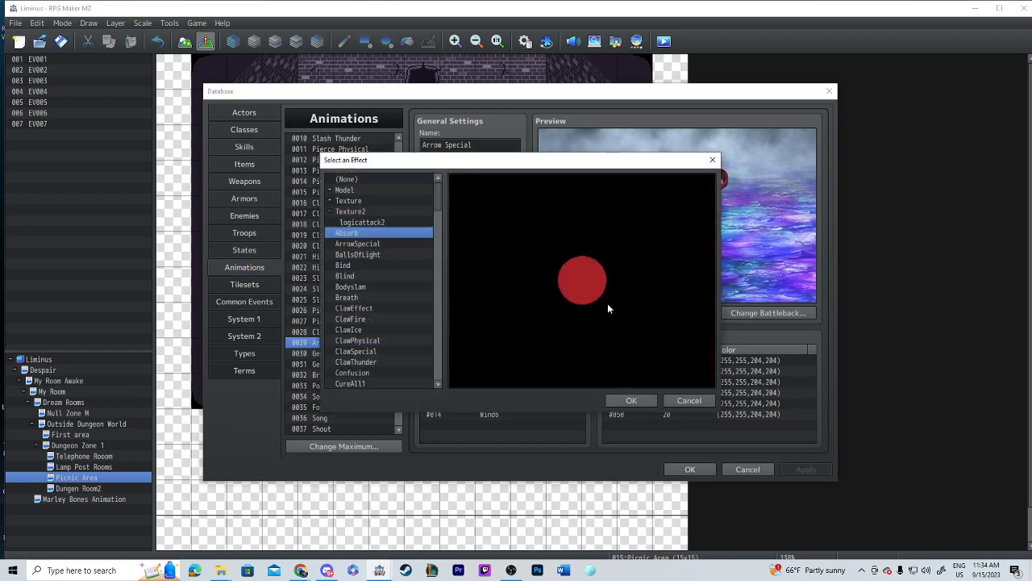
pyautogui.moveTo(586, 352)
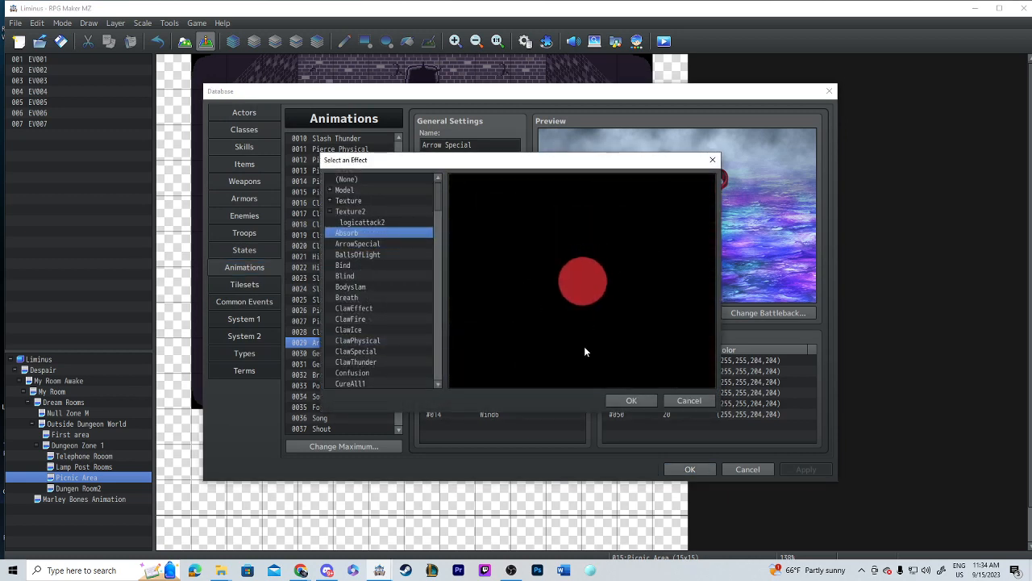
pyautogui.click(632, 400)
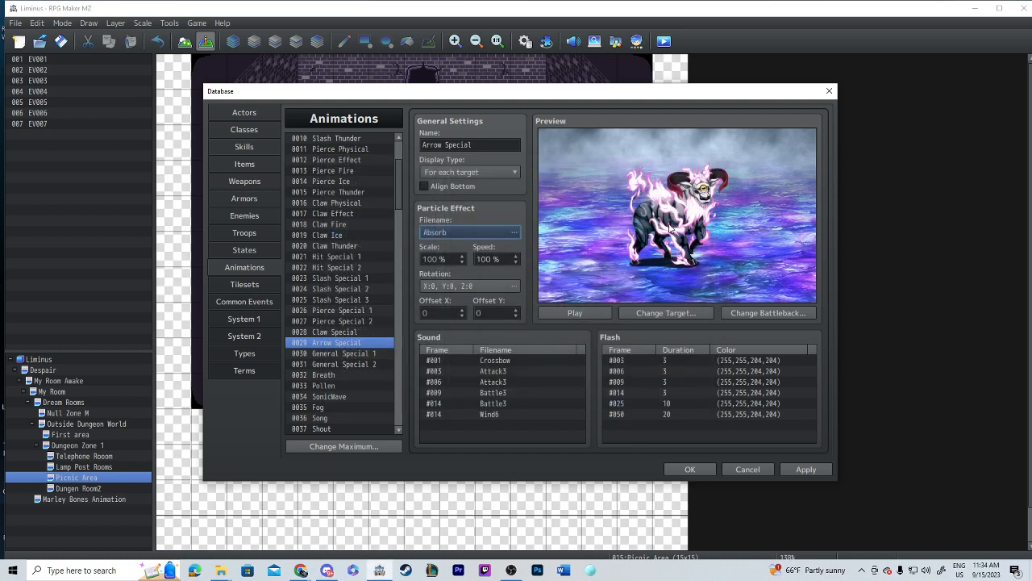
pyautogui.click(574, 313)
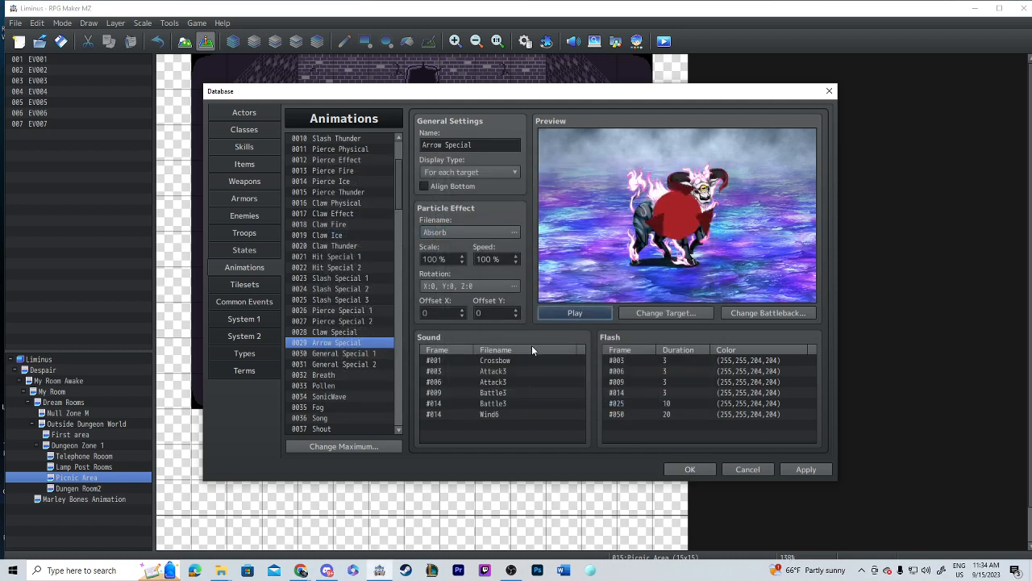
pyautogui.moveTo(490, 232)
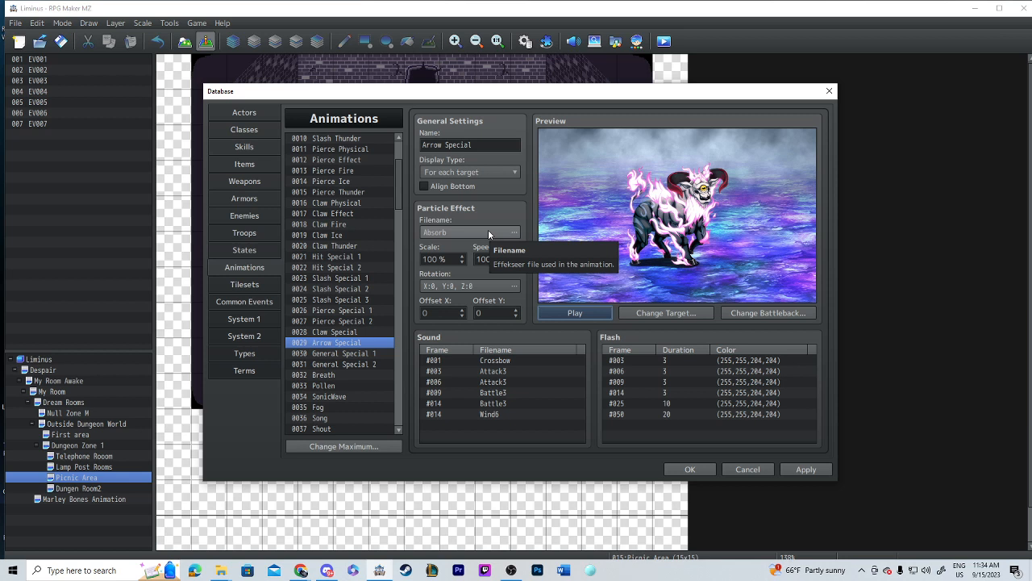
pyautogui.moveTo(349, 314)
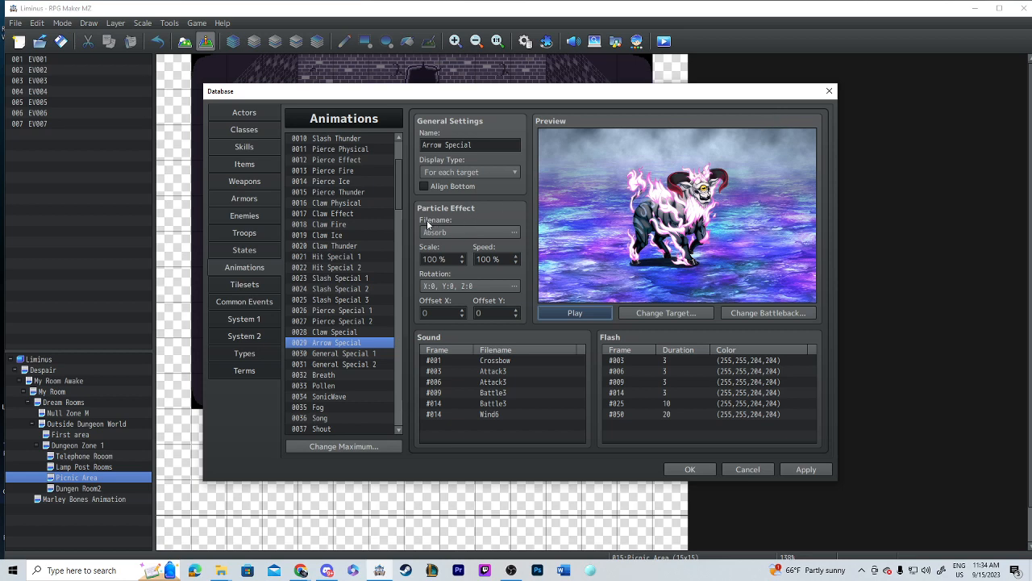
pyautogui.click(511, 232)
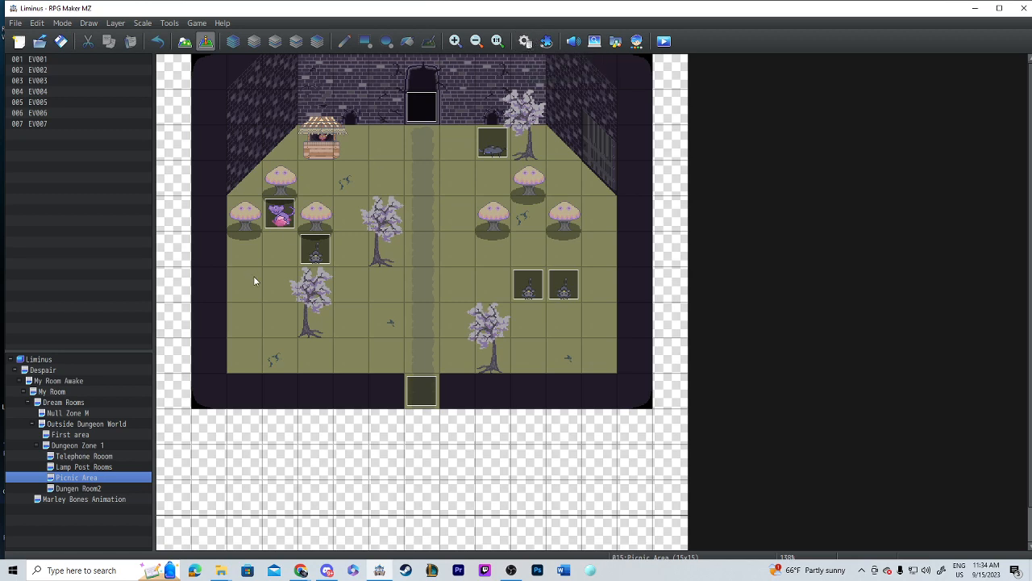
pyautogui.moveTo(565, 24)
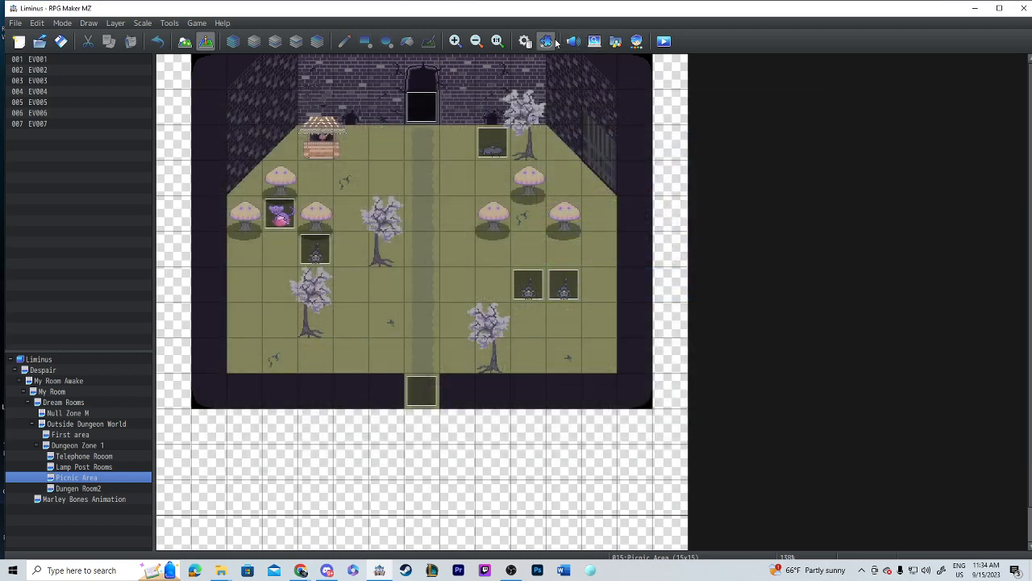
pyautogui.click(549, 40)
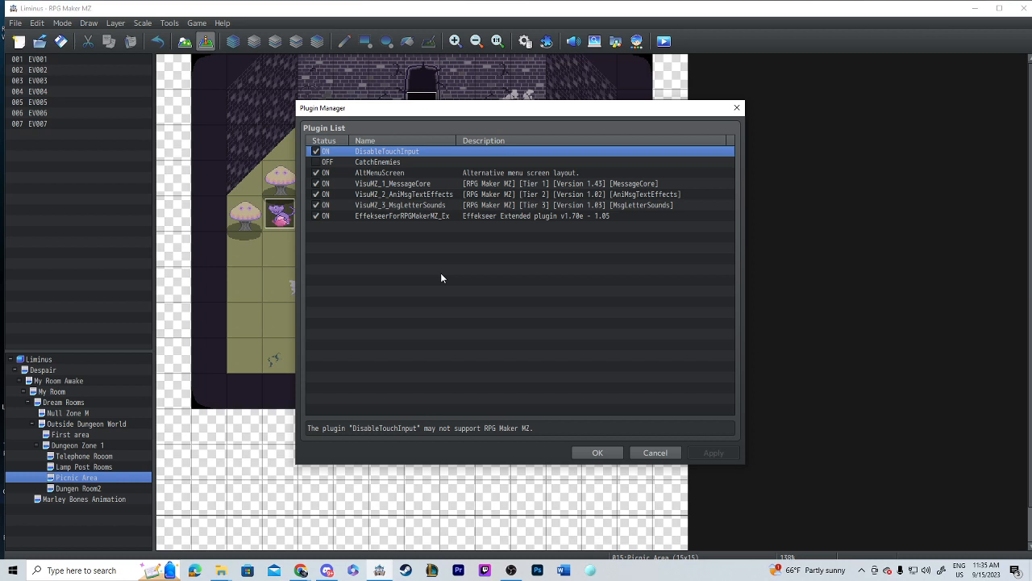
pyautogui.moveTo(568, 481)
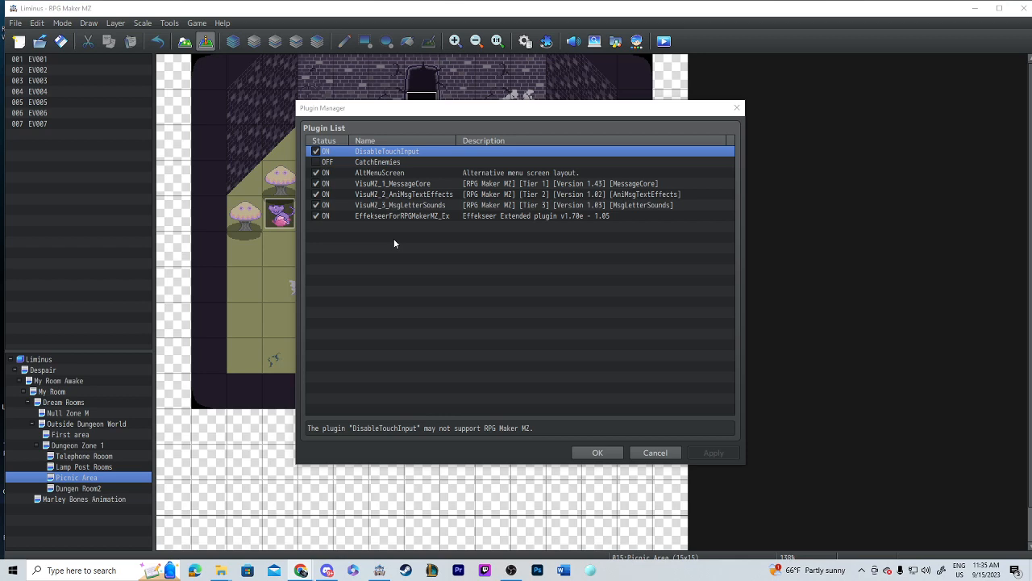
pyautogui.doubleClick(402, 216)
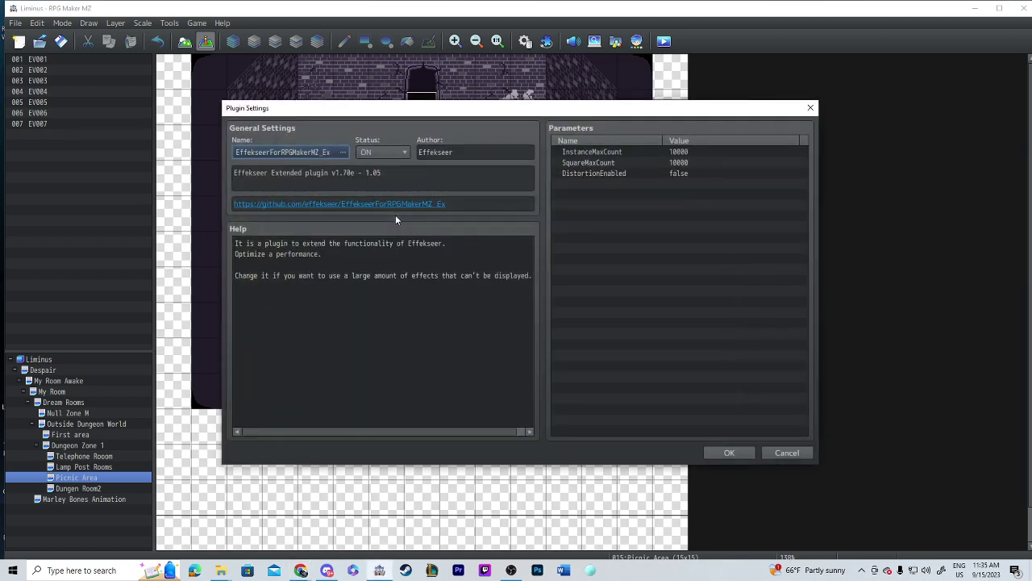
pyautogui.moveTo(242, 165)
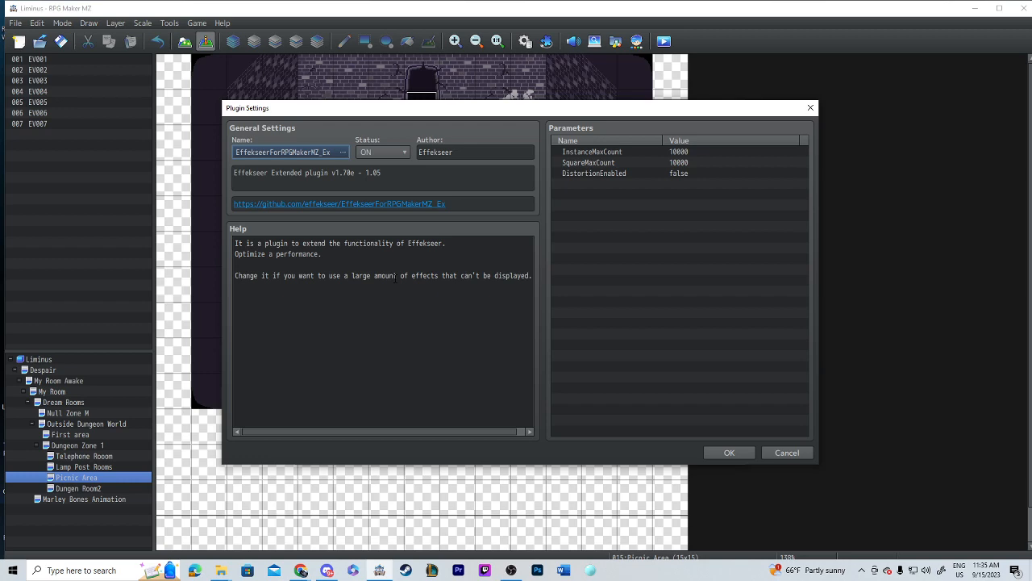
pyautogui.moveTo(548, 138)
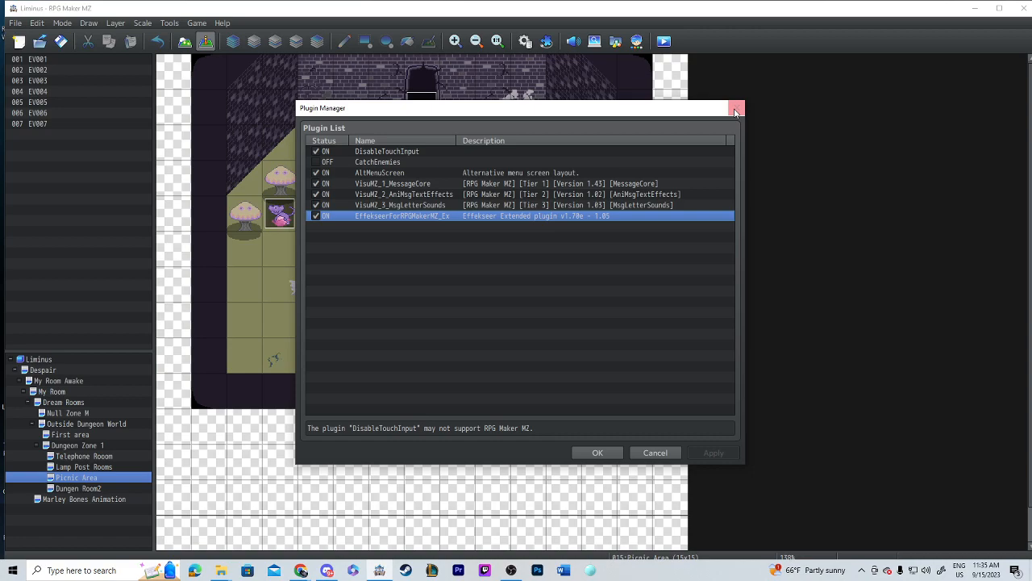
pyautogui.click(736, 108)
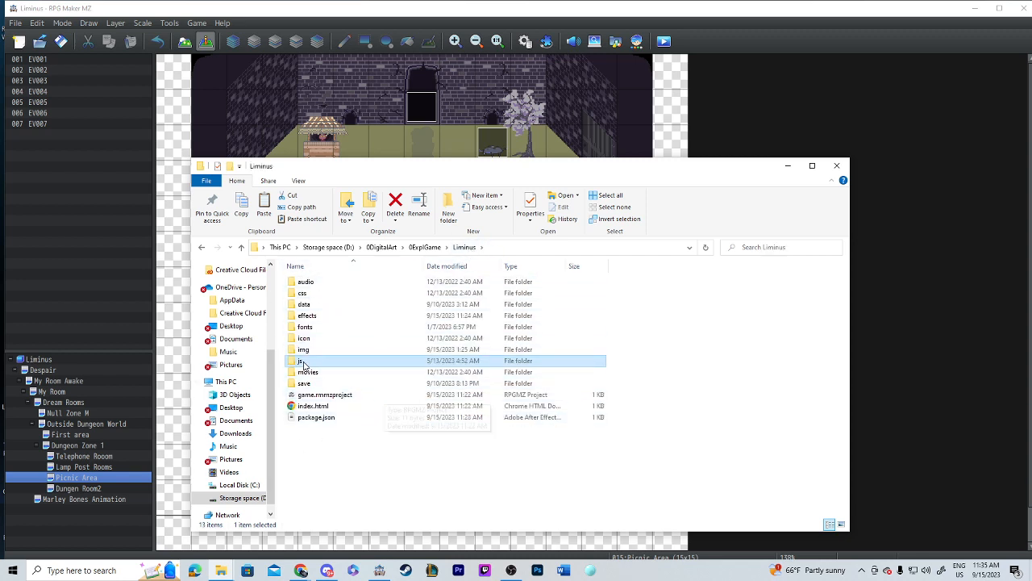
# Step: Open js > libs with effekseer.min.js, then go up to the drive's archive list
pyautogui.doubleClick(303, 361)
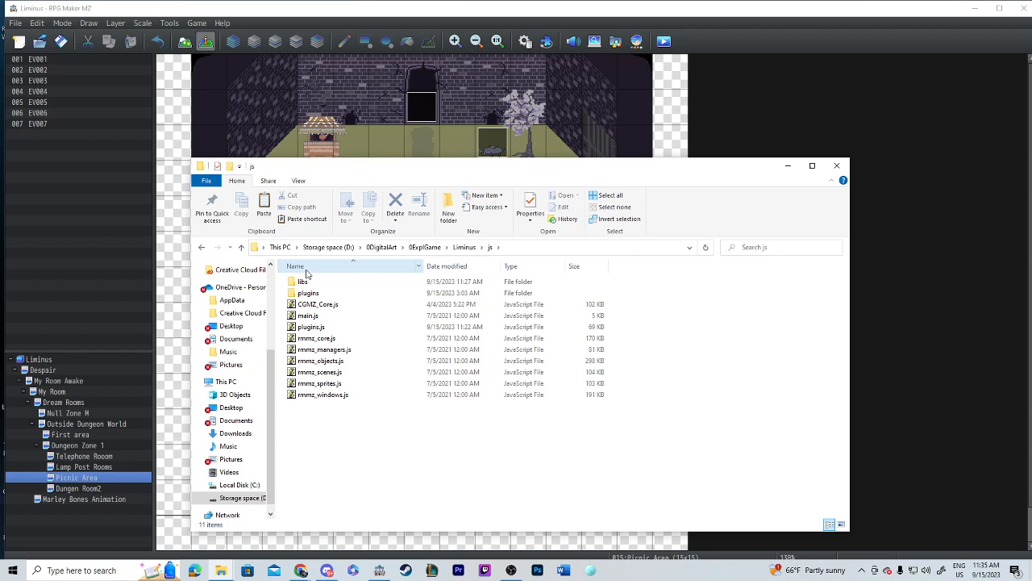
pyautogui.doubleClick(303, 280)
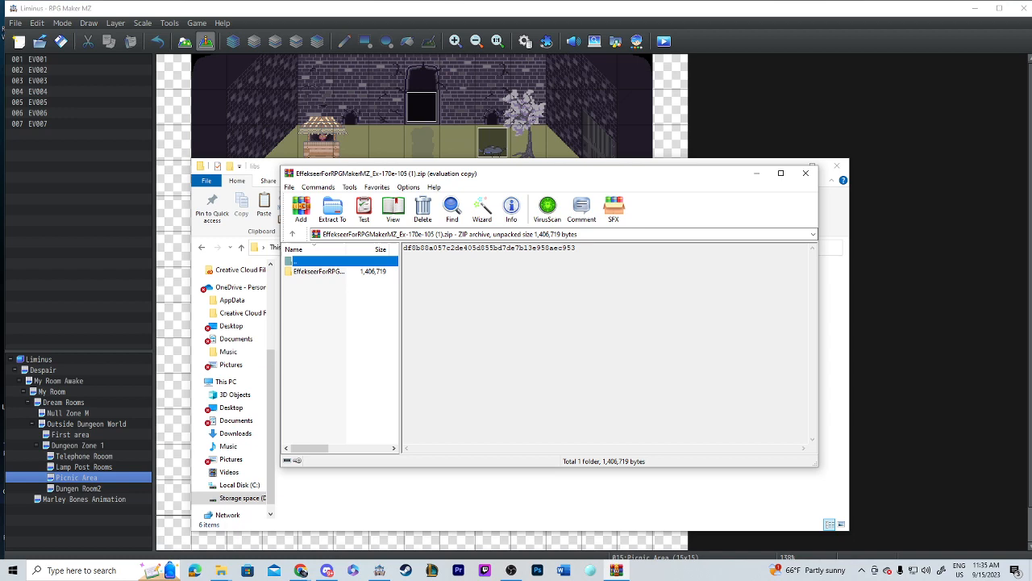
pyautogui.doubleClick(317, 271)
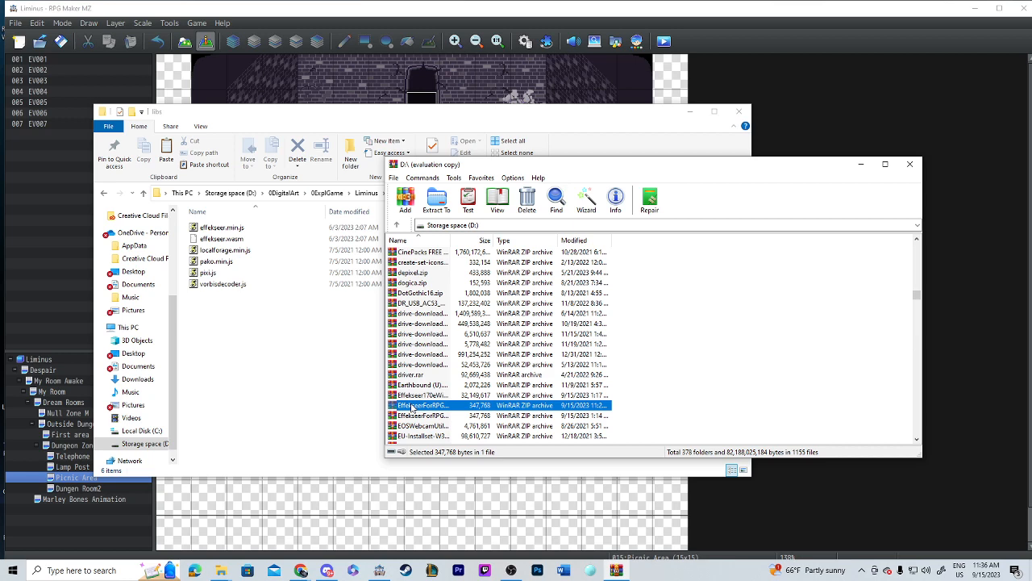
# Step: Copy effekseer.min.js and effekseer.wasm from the EffekseerForRPGMakerMZ zip's libs into js/libs and close WinRAR
pyautogui.doubleClick(422, 404)
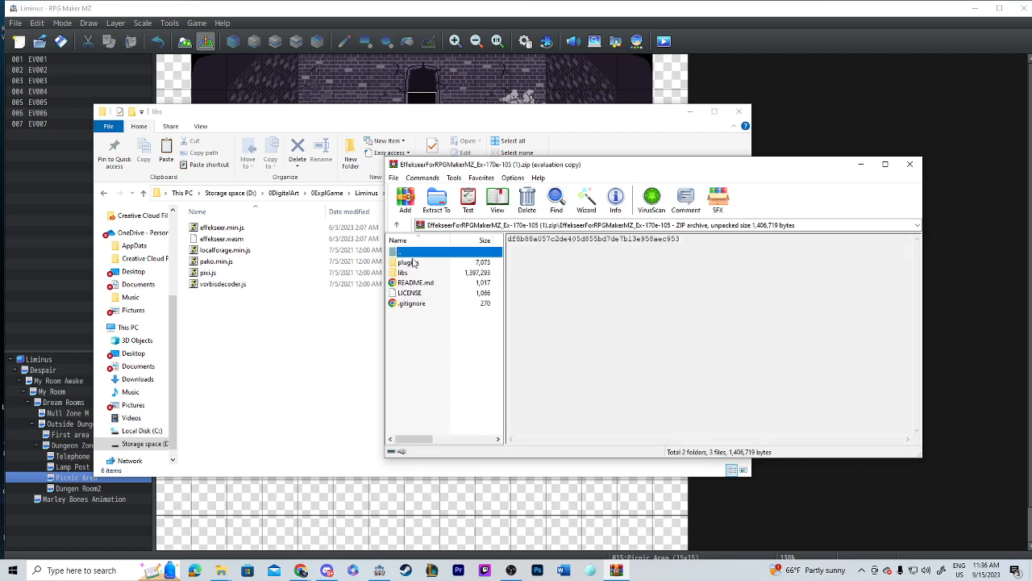
pyautogui.click(412, 304)
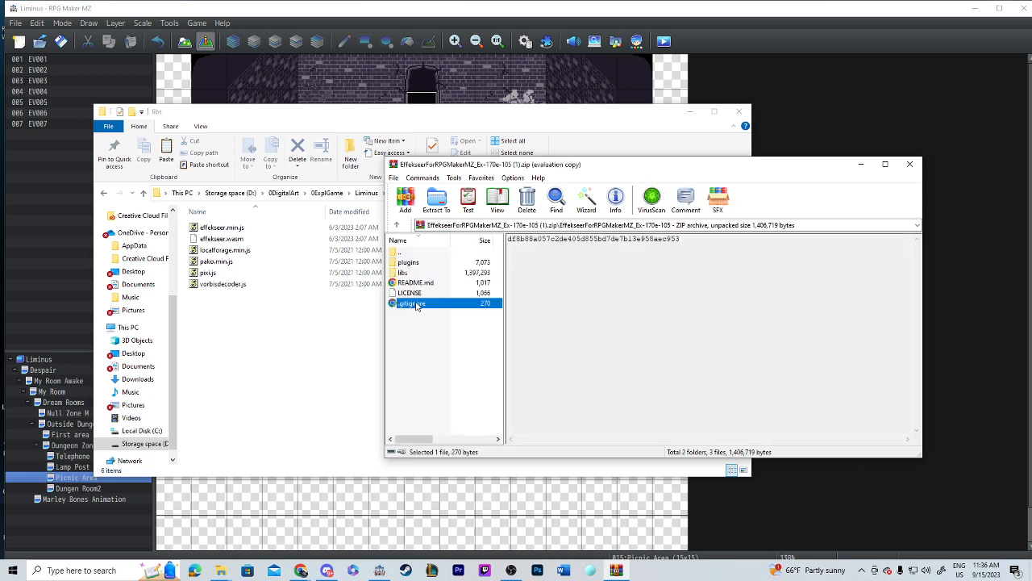
pyautogui.doubleClick(407, 261)
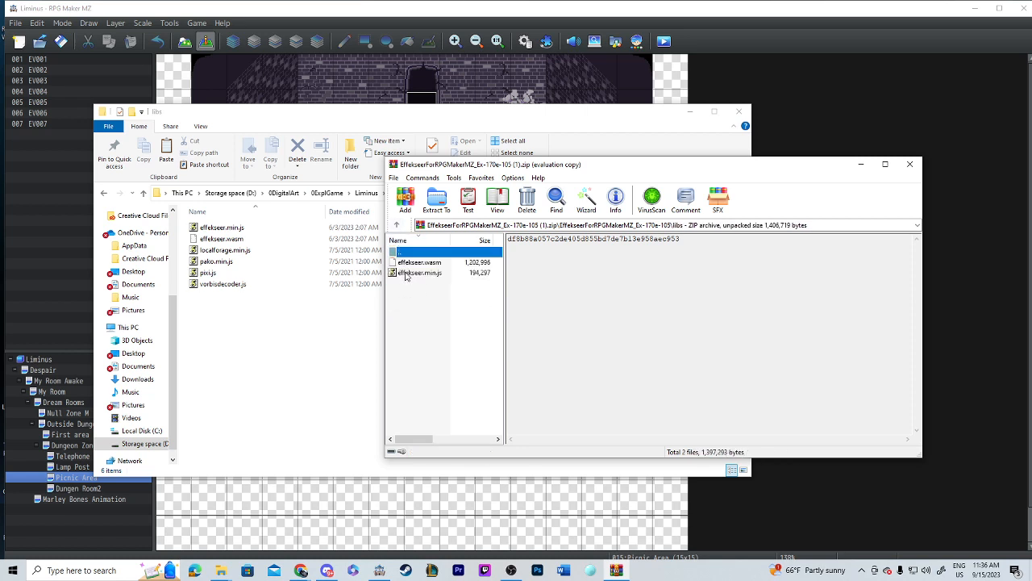
pyautogui.click(420, 272)
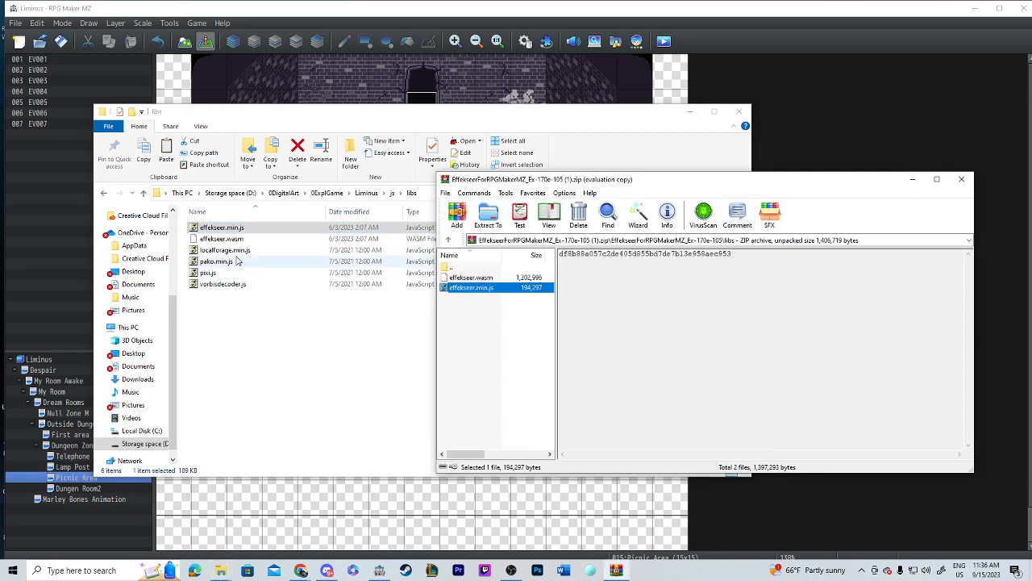
pyautogui.click(962, 177)
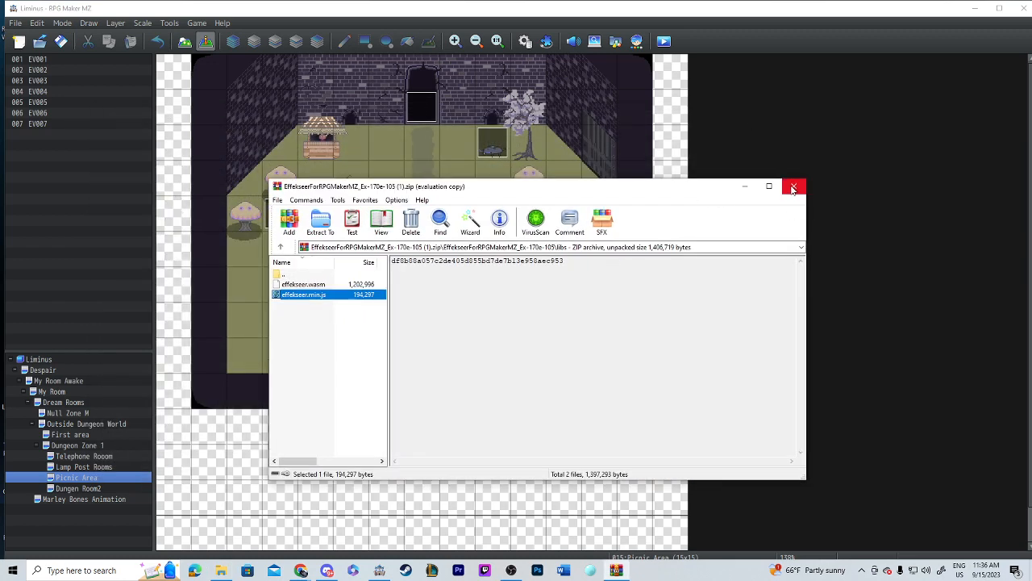
pyautogui.click(793, 187)
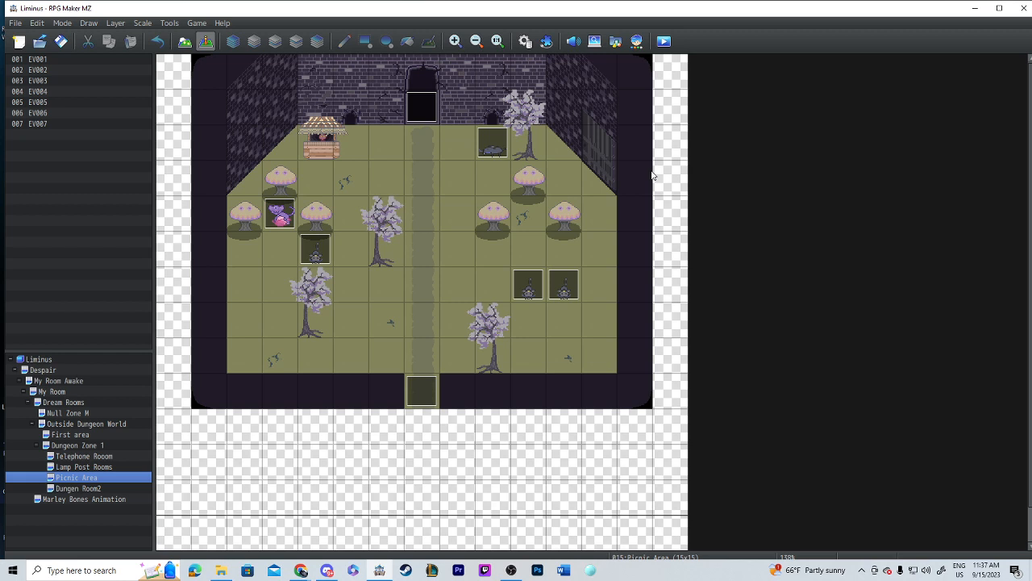
pyautogui.moveTo(349, 271)
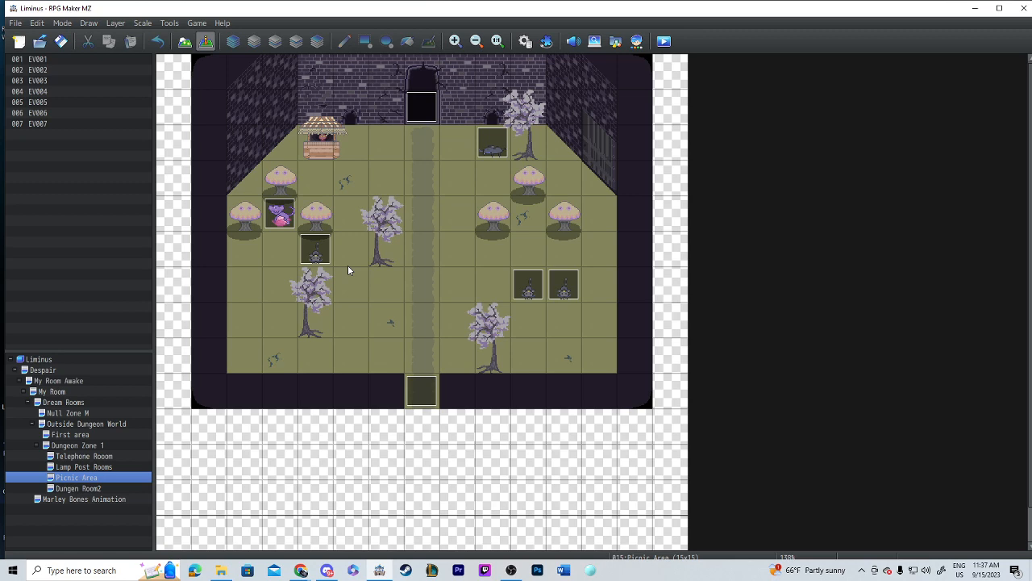
pyautogui.moveTo(389, 265)
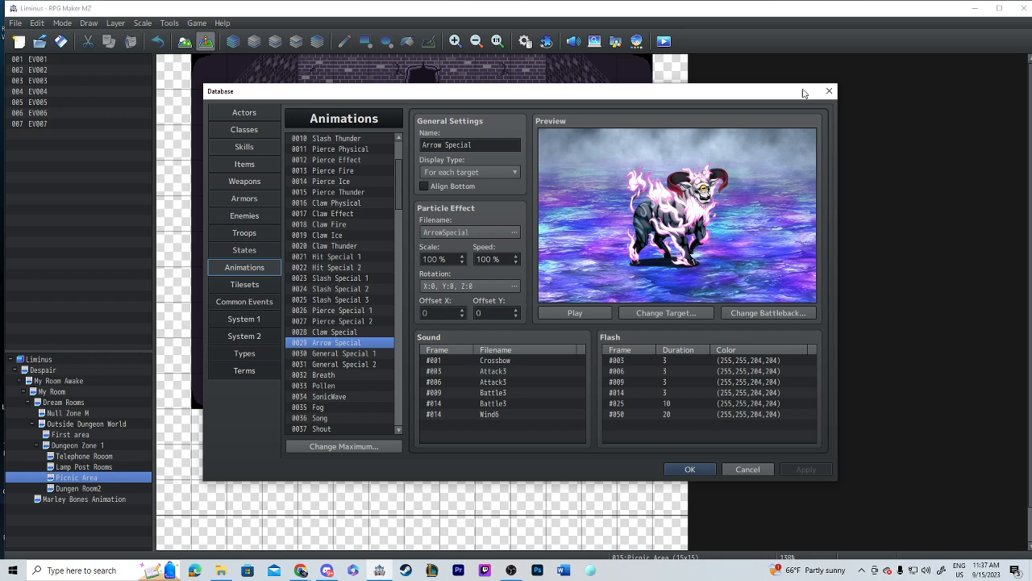
pyautogui.moveTo(829, 90)
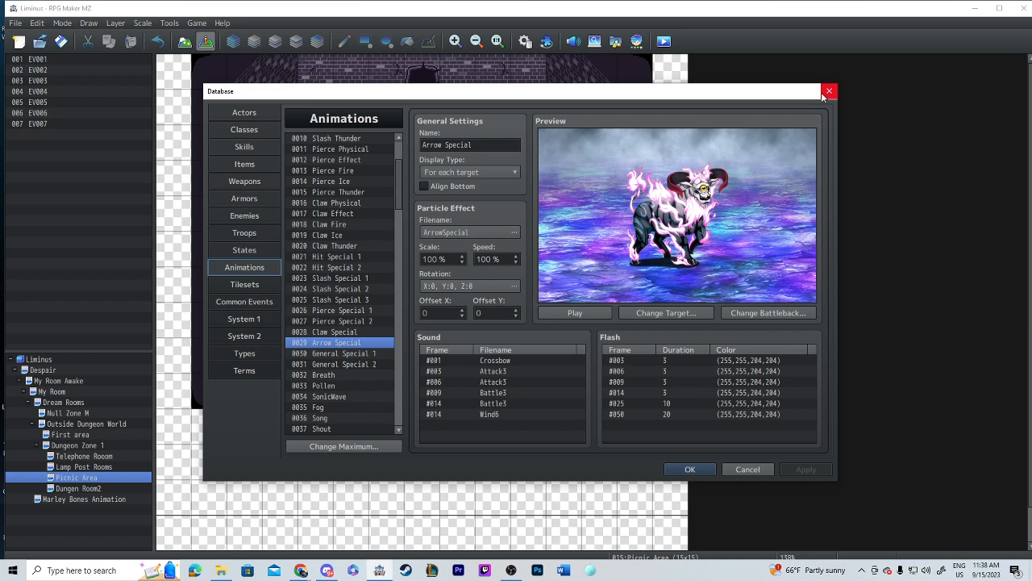
pyautogui.moveTo(580, 371)
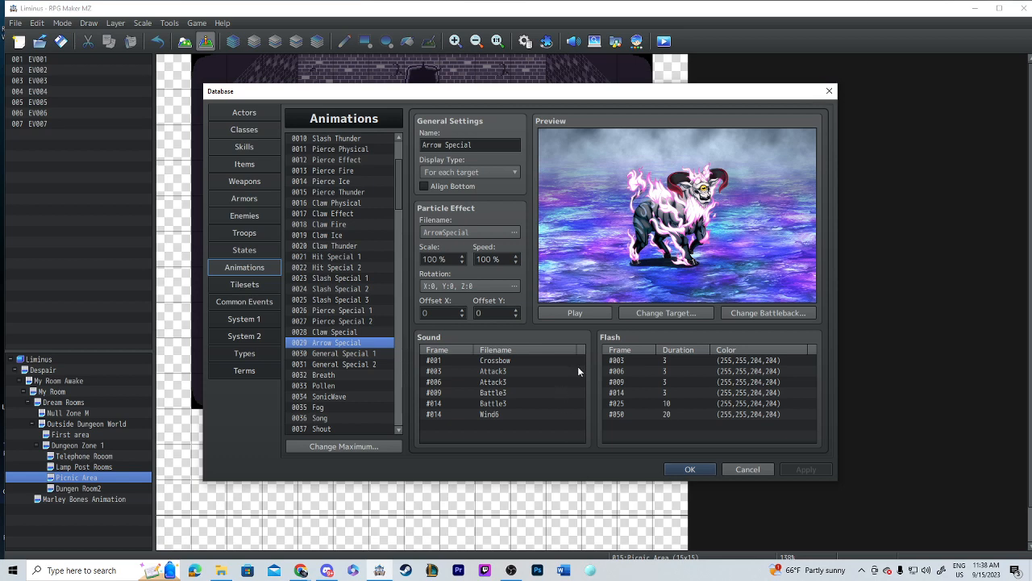
pyautogui.click(690, 468)
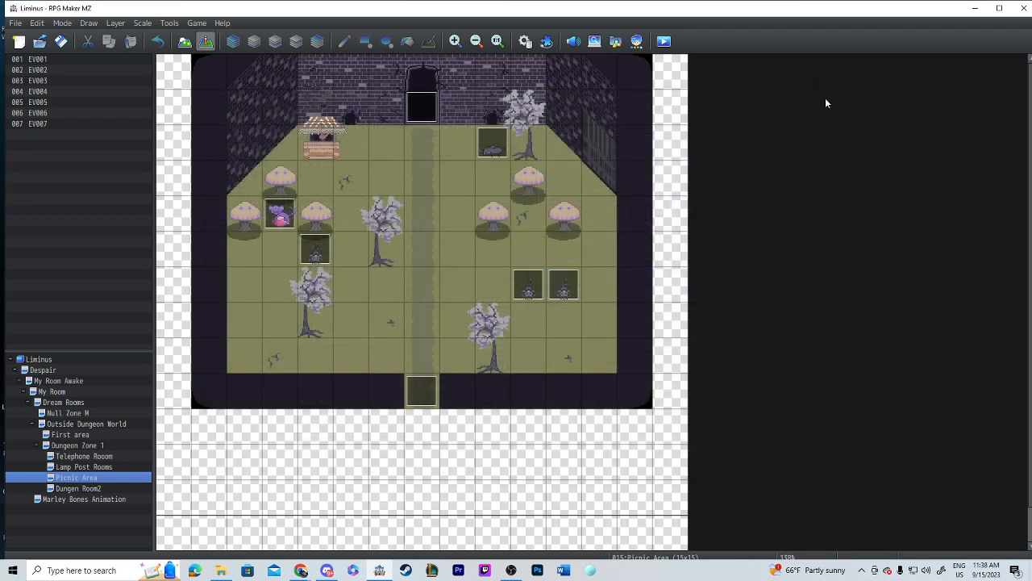